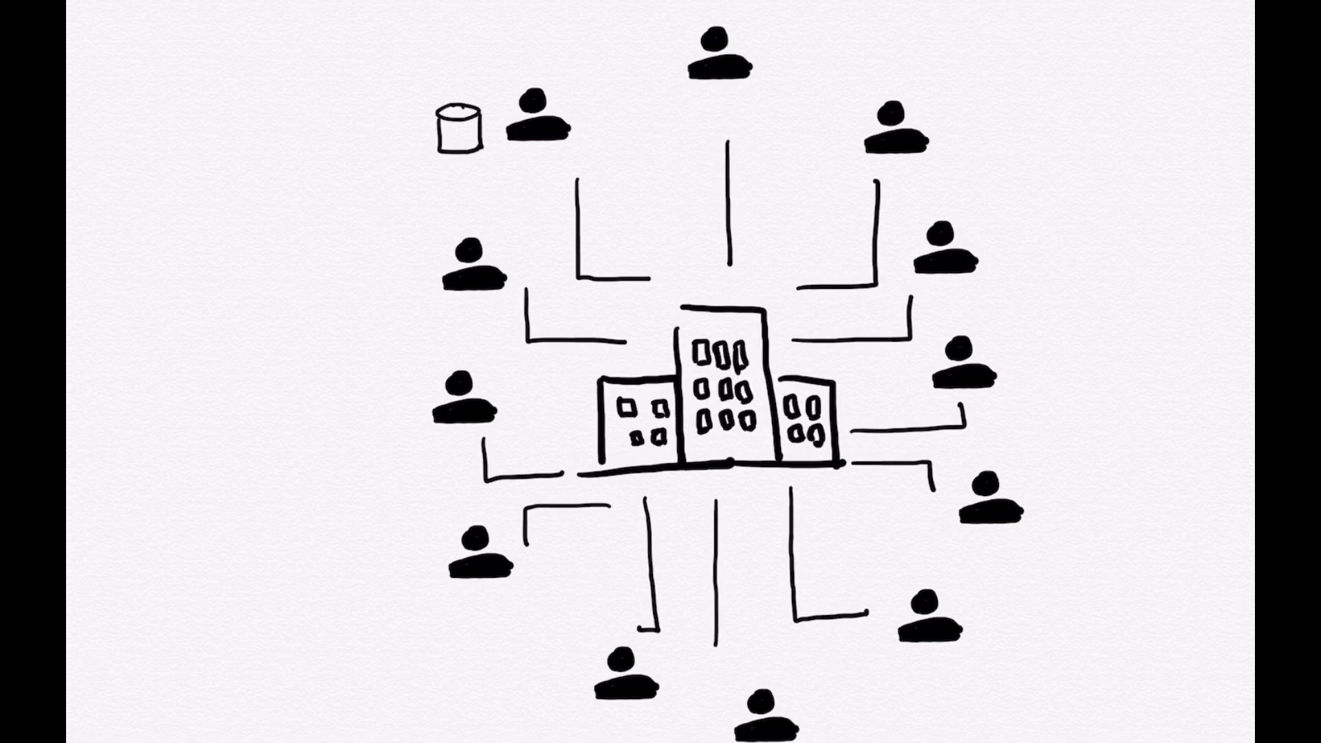
Paste three more database cylinder copies around the building and the right-side people.
left_click(953, 696)
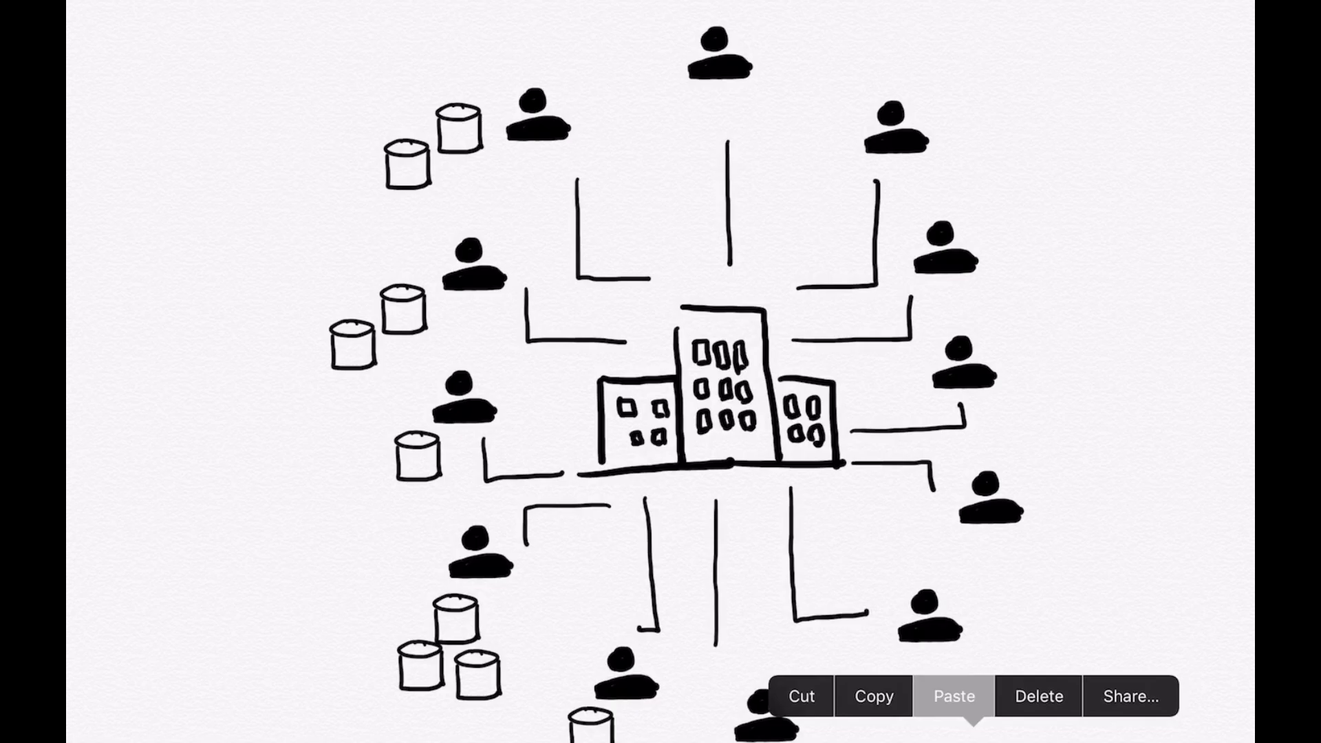
left_click(953, 698)
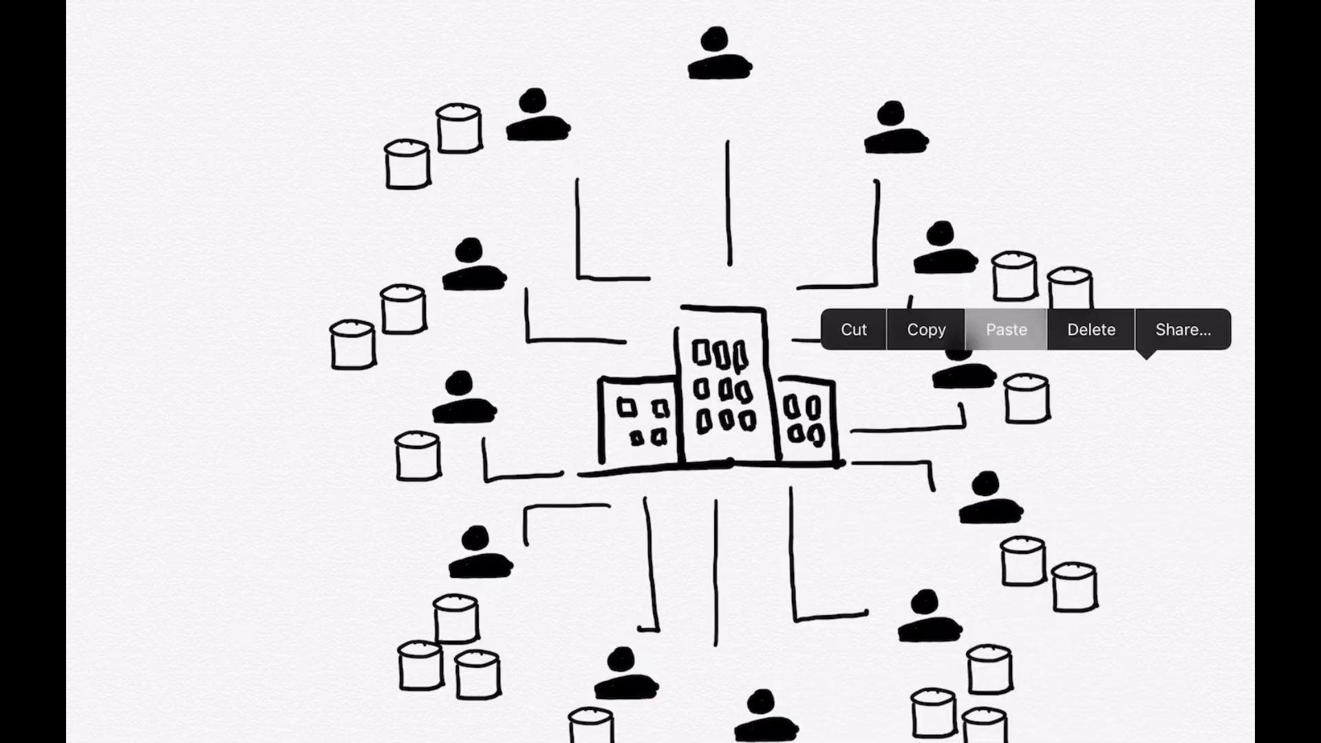
left_click(1006, 330)
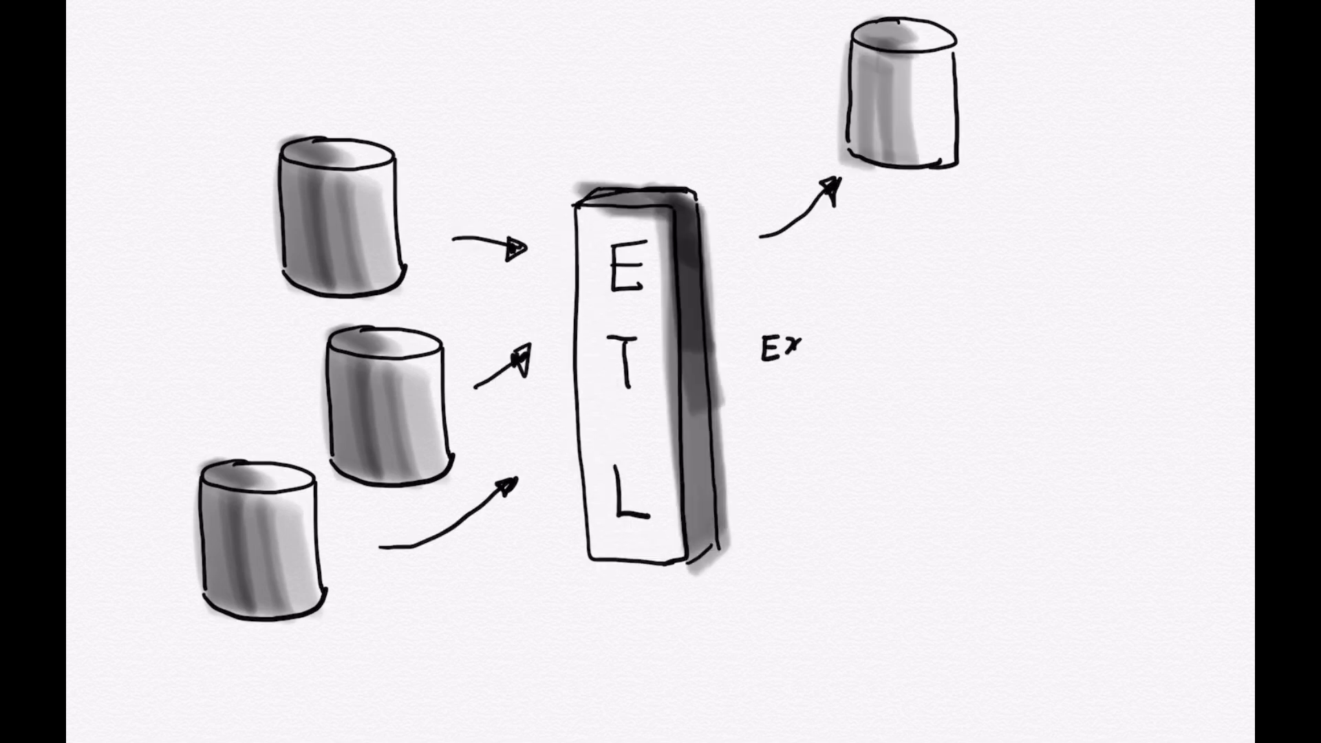
Write 'EXTRACT TRANSFORM LOAD !' beside the ETL block.
type("EXTRACT TRANSFORM")
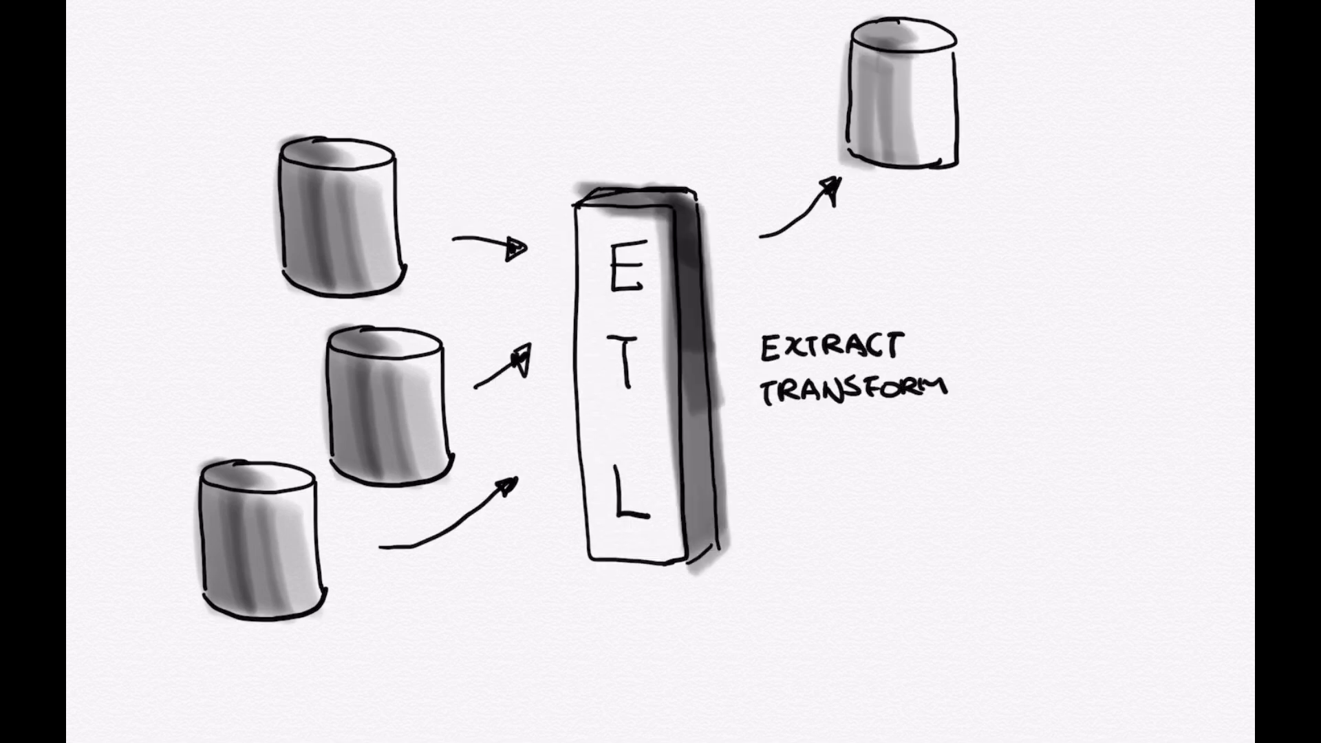
type("LOAD !")
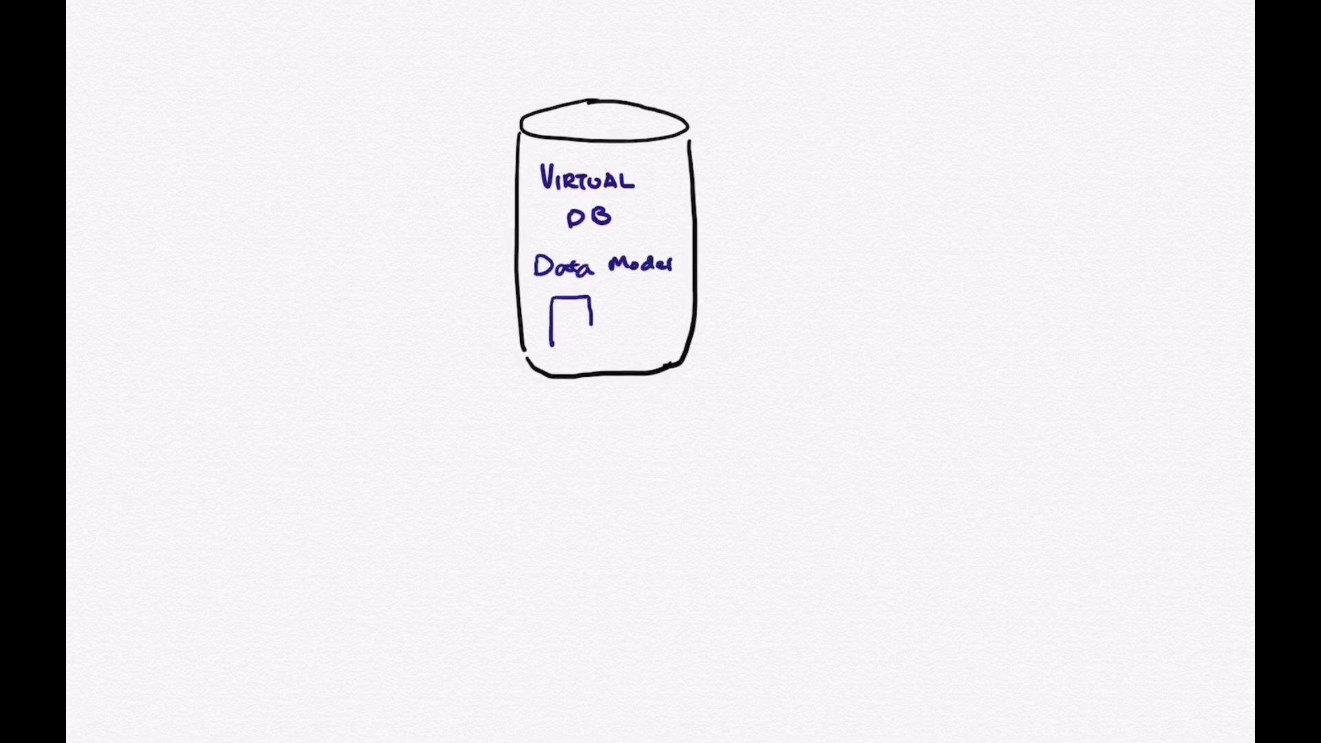
Draw data model shapes in the Virtual DB and place source database cylinders below it.
left_click_drag(577, 320, 653, 312)
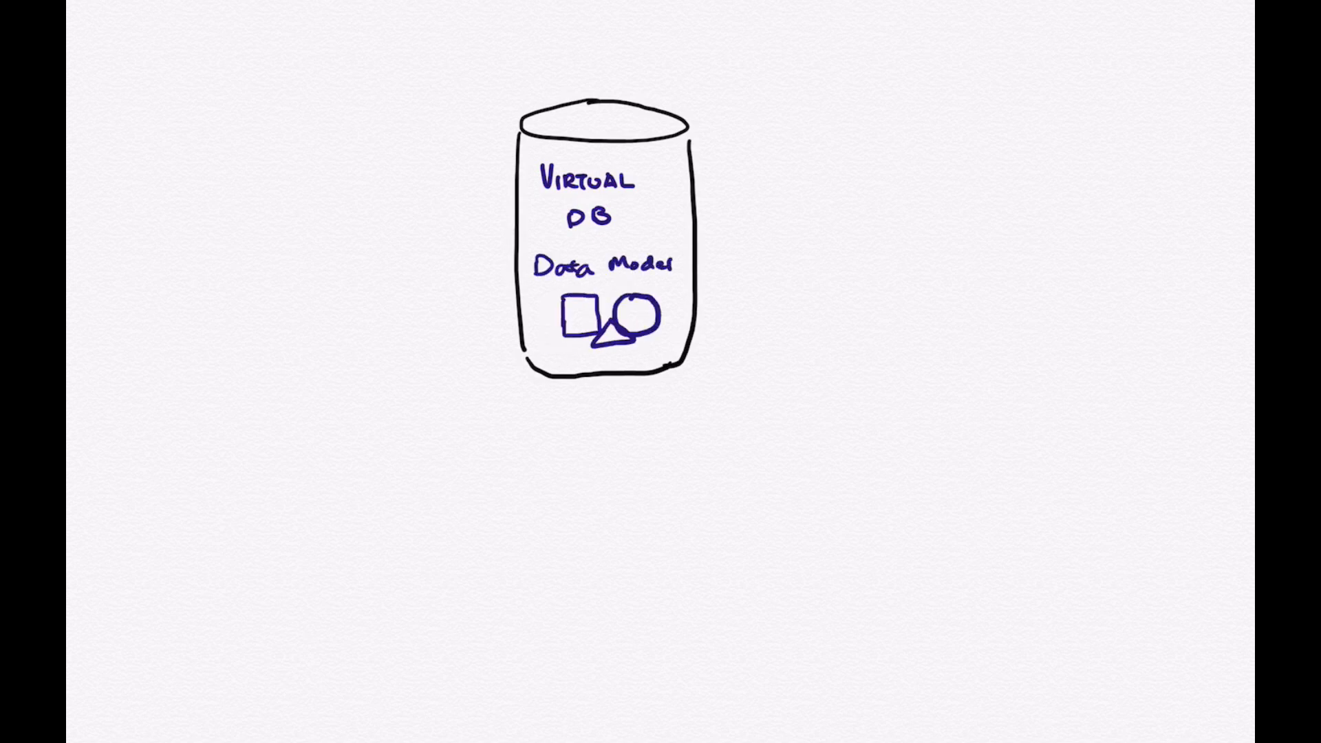
left_click_drag(341, 484, 438, 590)
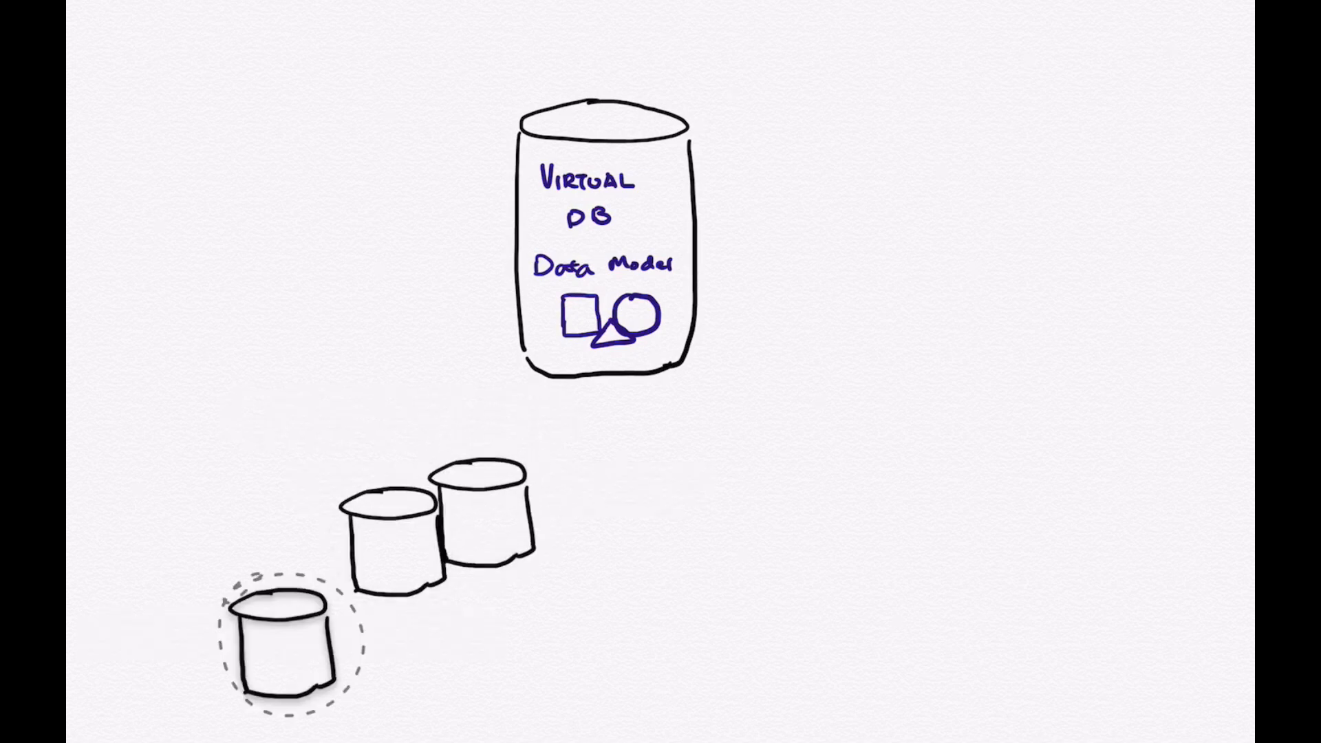
left_click_drag(278, 641, 725, 589)
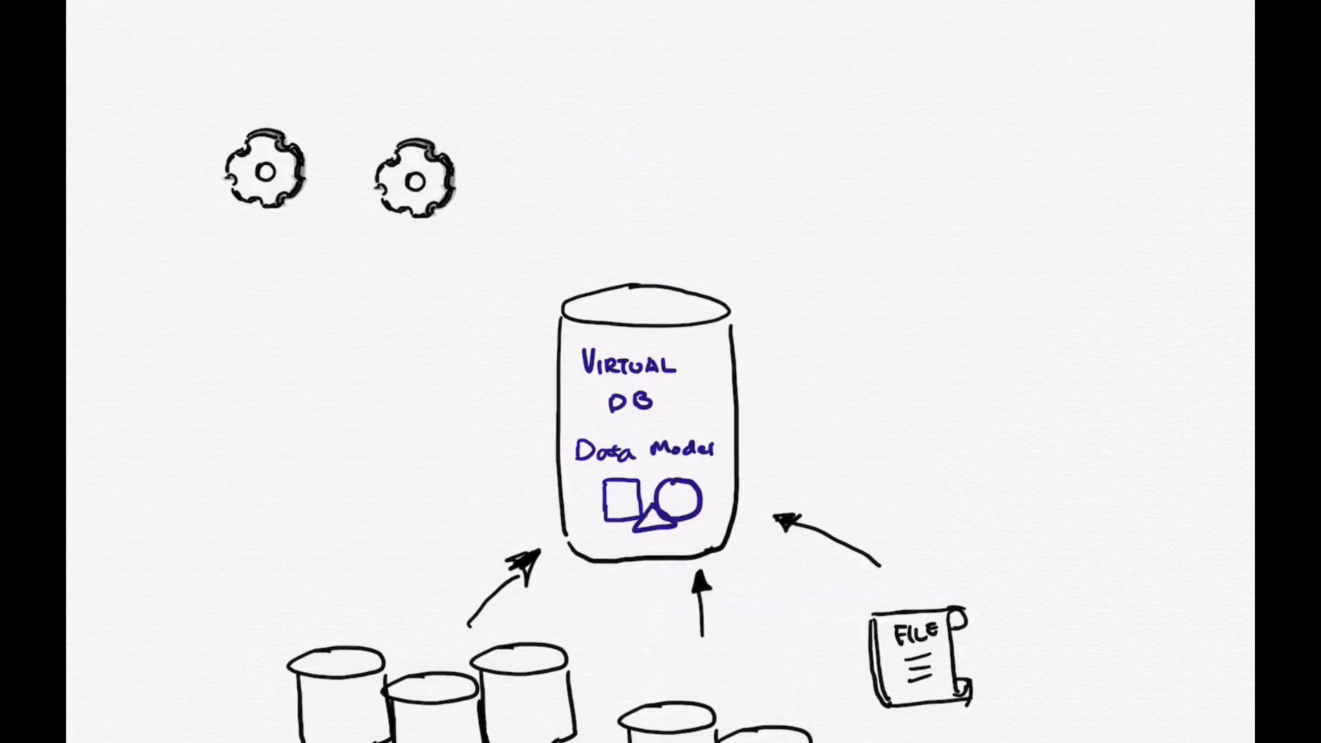
scroll("down", 3)
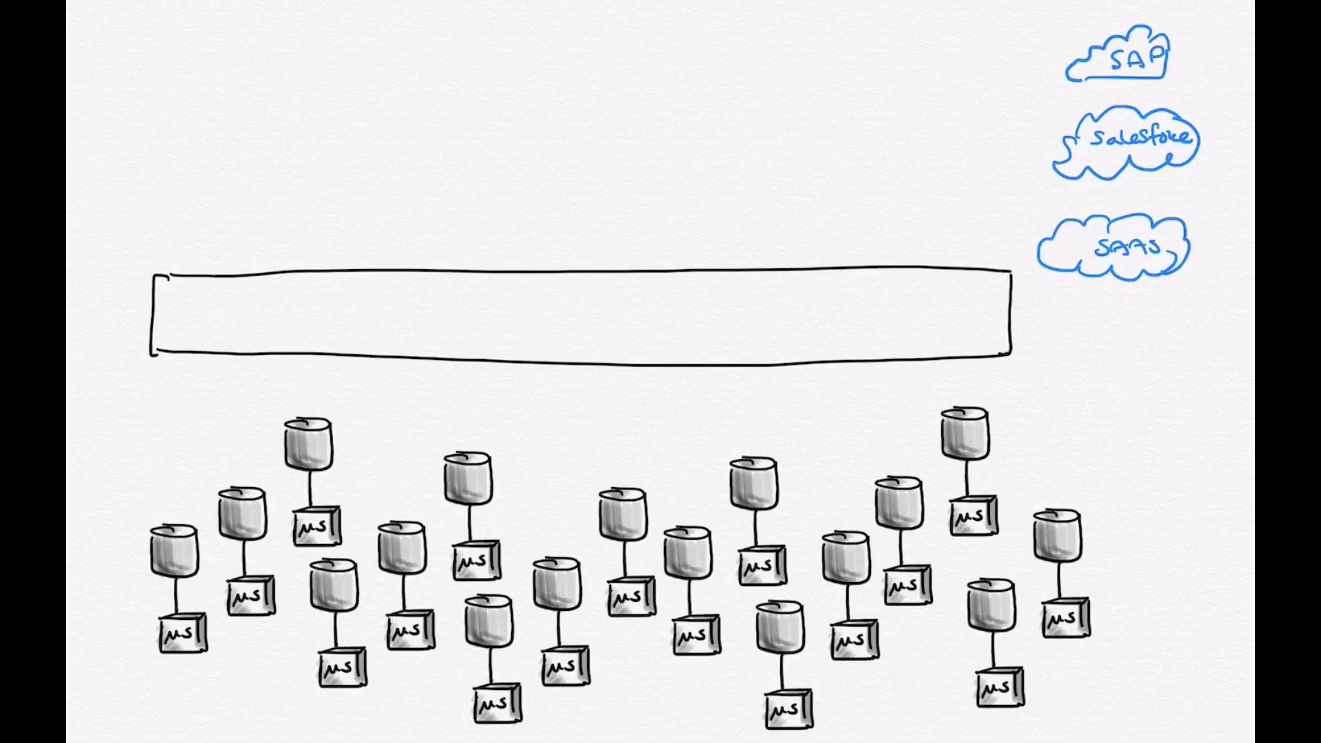
Write 'DATA VIRTUALIZATION' in the long box and paste another gear copy.
type("DATA VIRTUALIZAT")
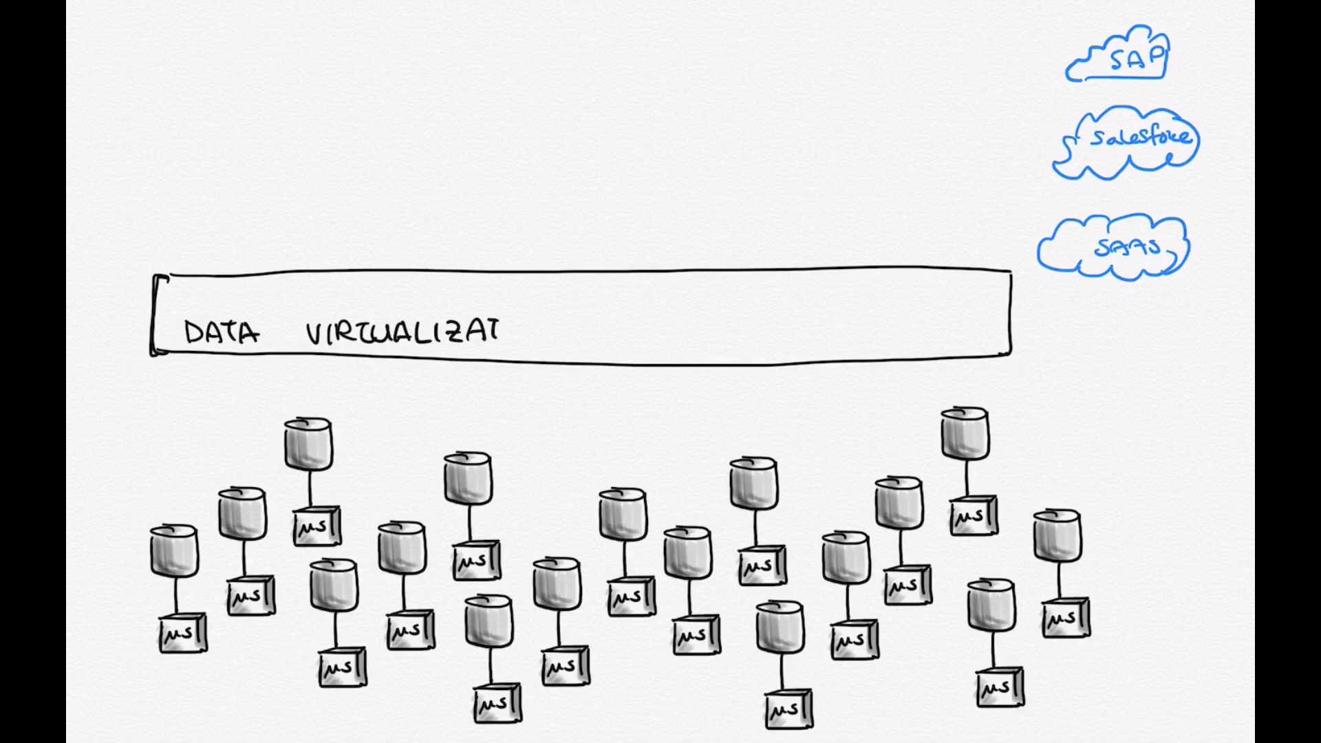
type("ION")
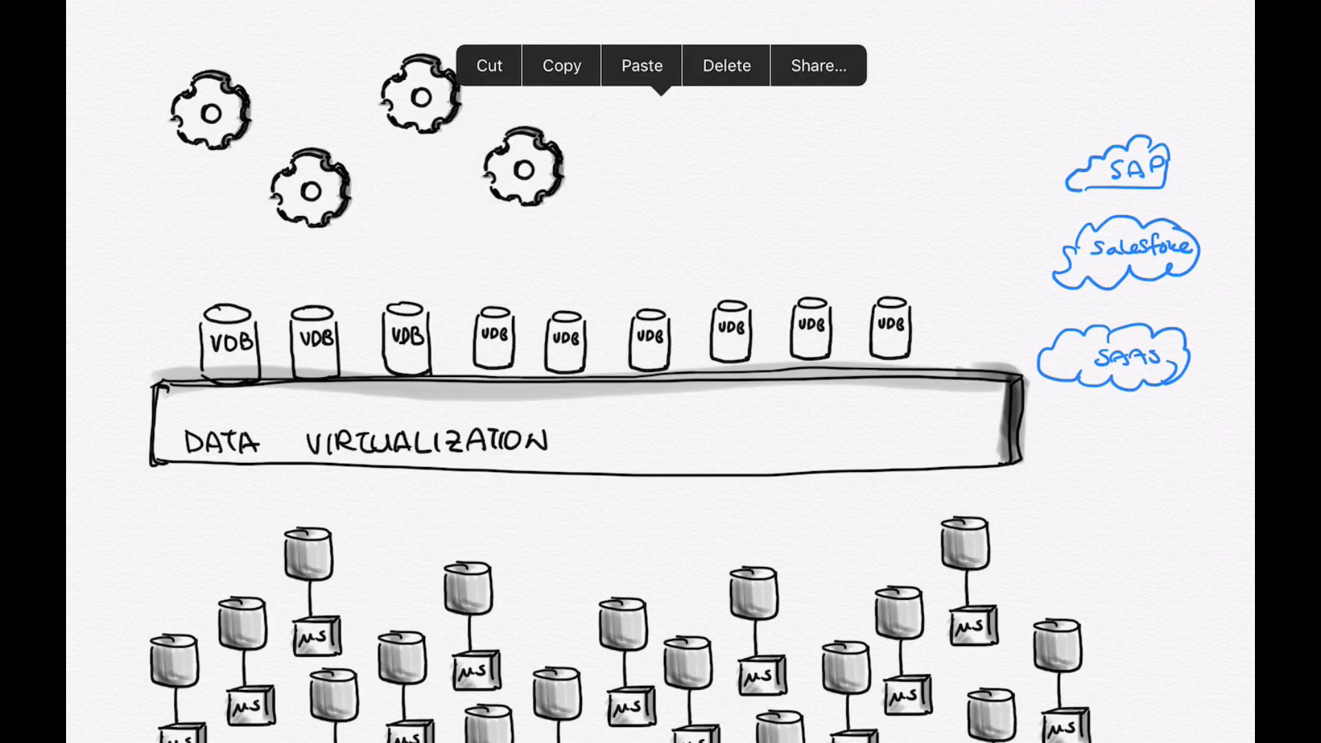
left_click(641, 65)
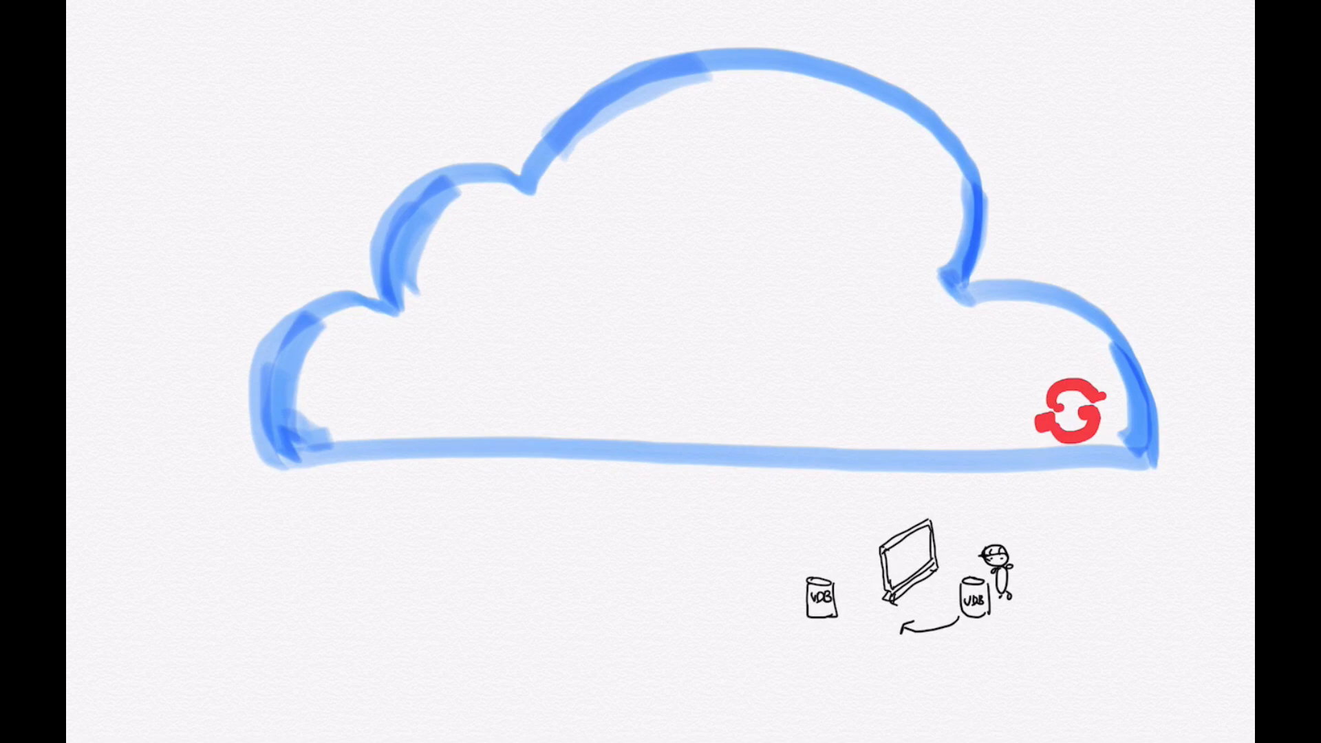
Add a stroke to the VDB, monitor and developer sketch below the OpenShift cloud.
left_click_drag(800, 619, 860, 615)
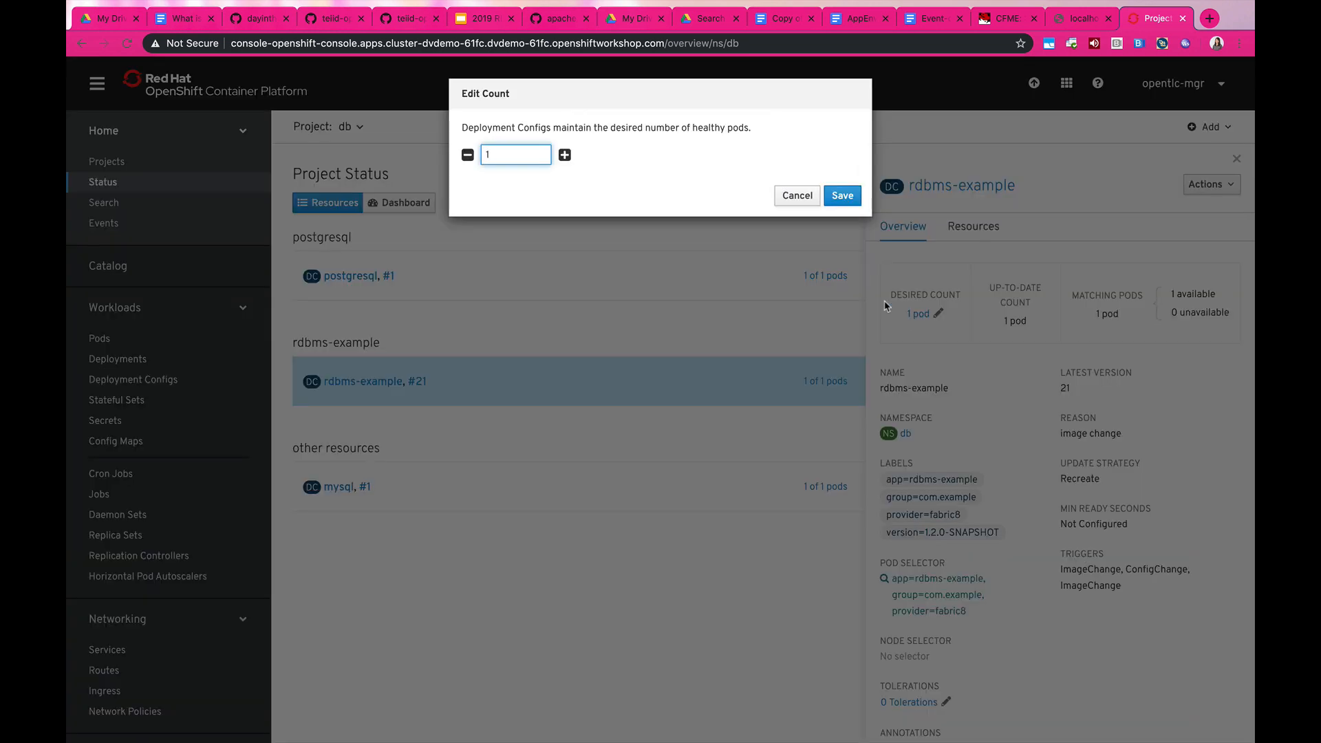
Edit the rdbms-example deployment's desired pod count, currently 1.
left_click(840, 196)
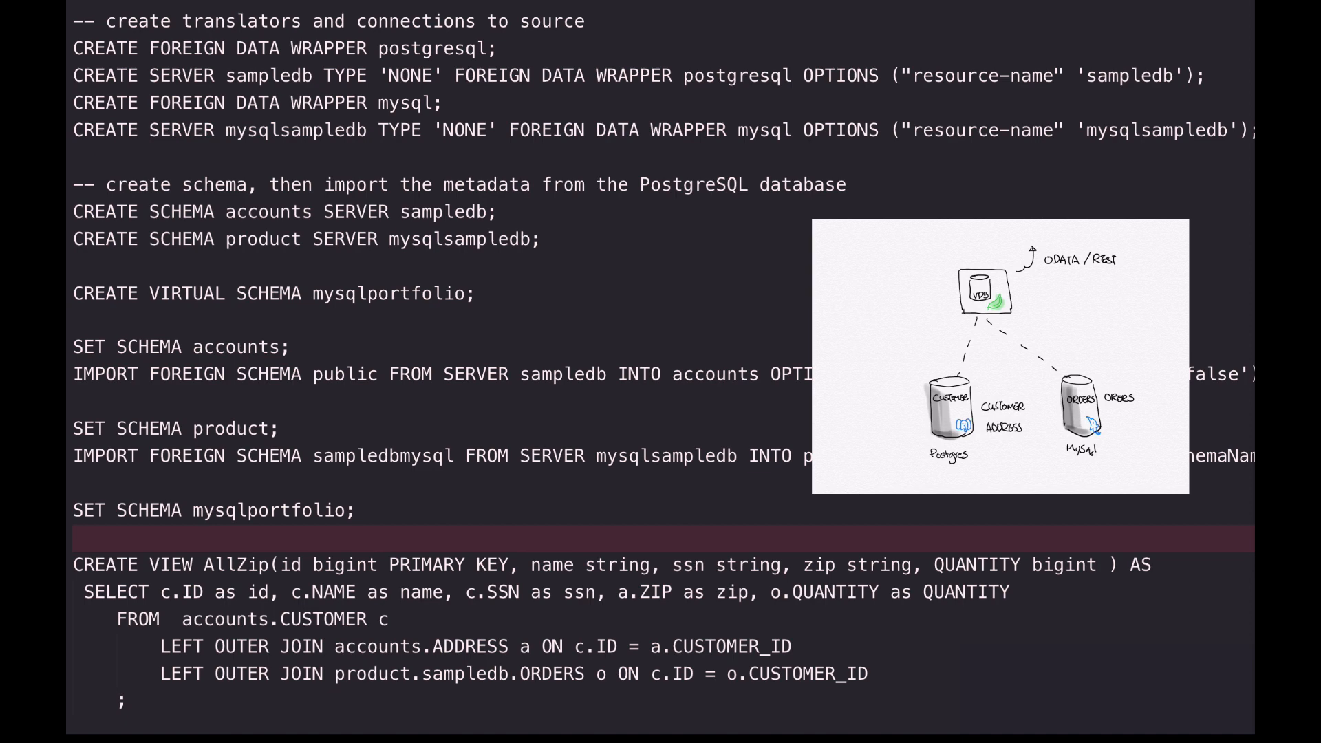
Draw a red line linking the AllZip view to the VDB, then open a new Chrome tab.
left_click_drag(316, 543, 952, 312)
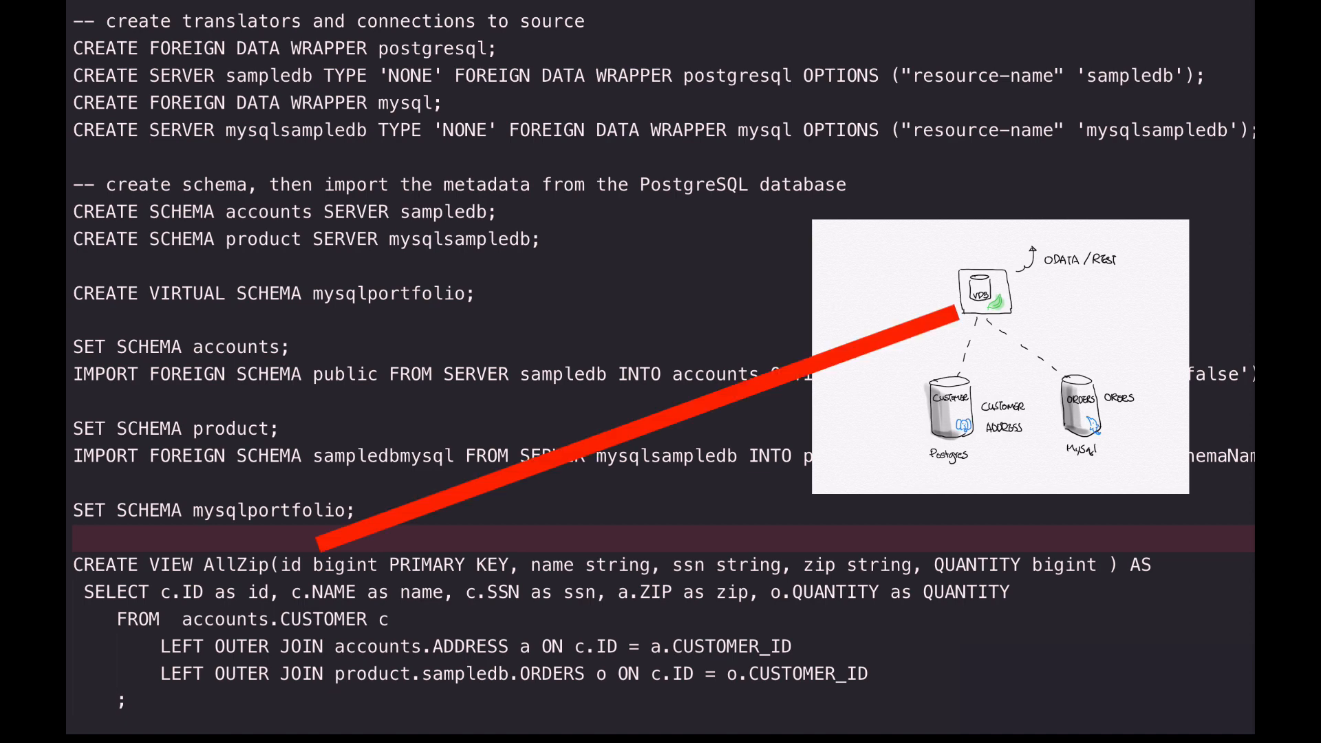
left_click(137, 9)
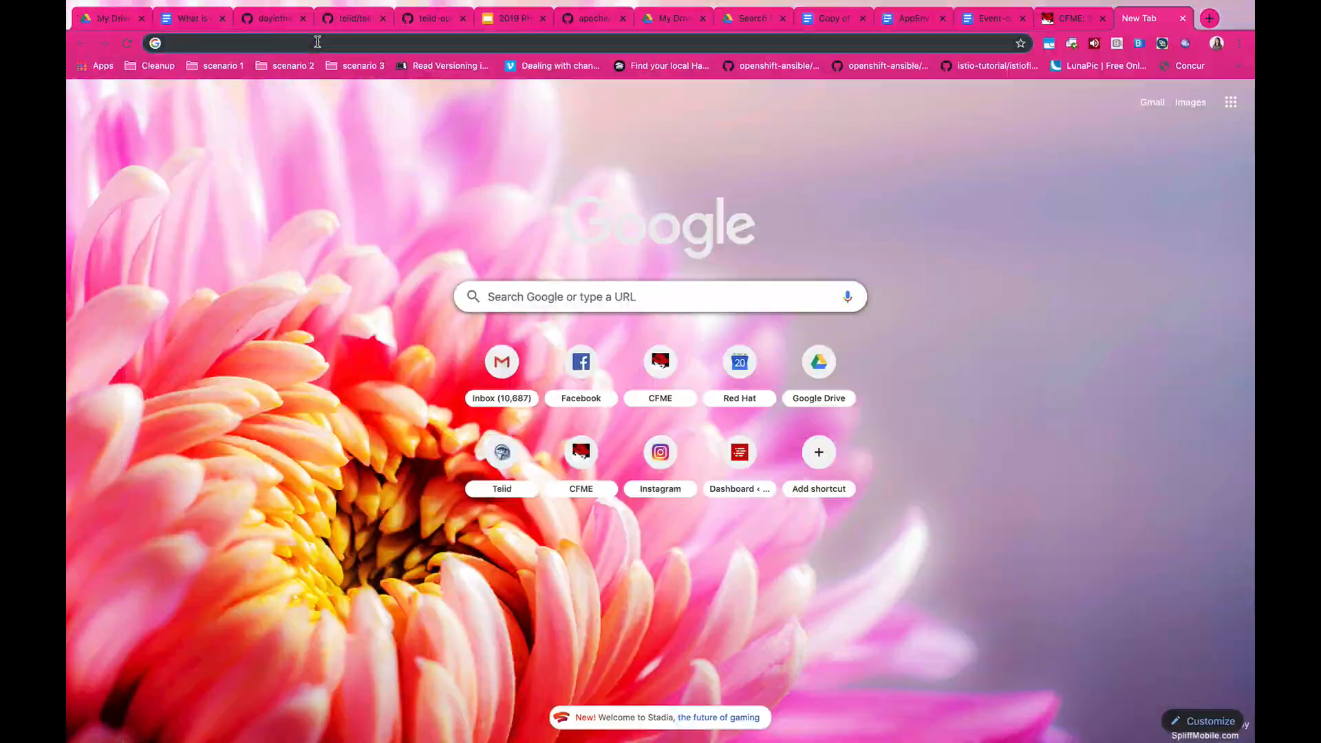
Load localhost:8080/odata, then extend the URL to /AllZip.
type("localhost:8080/odata")
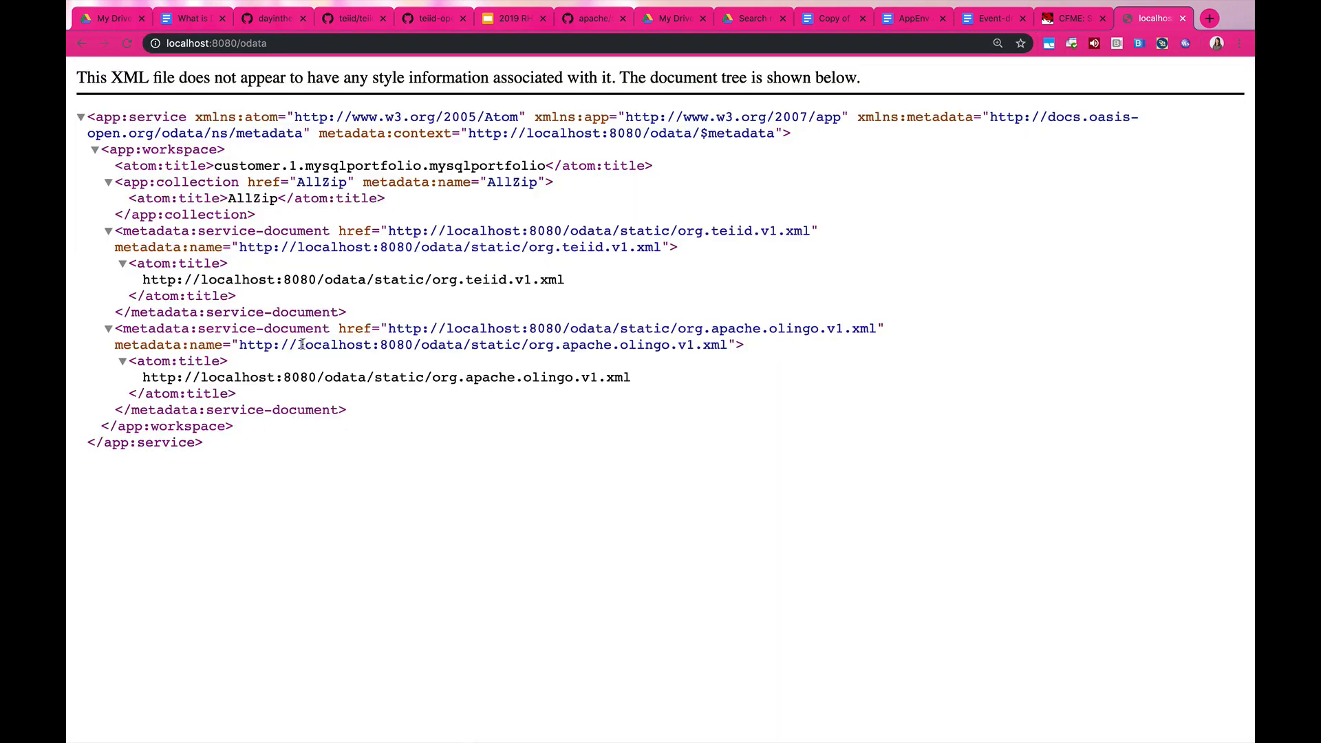
double_click(251, 198)
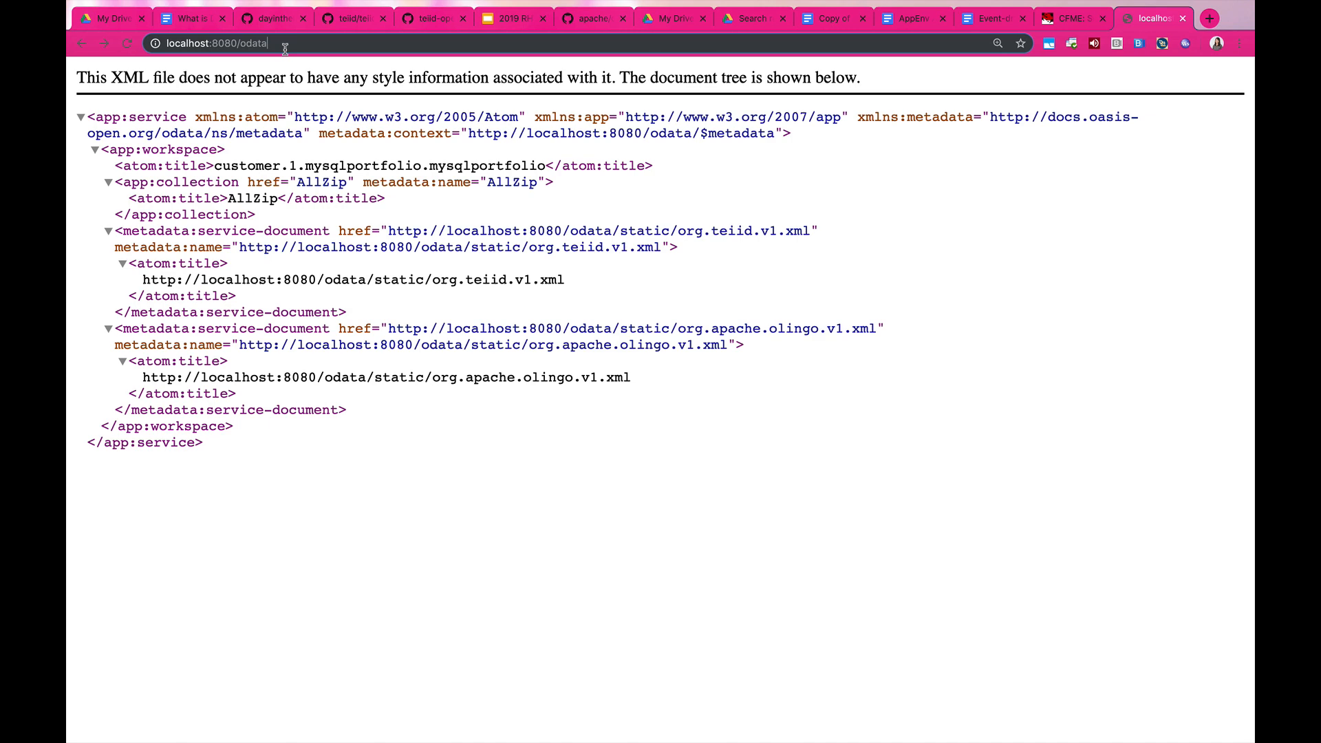
type("/AllZip")
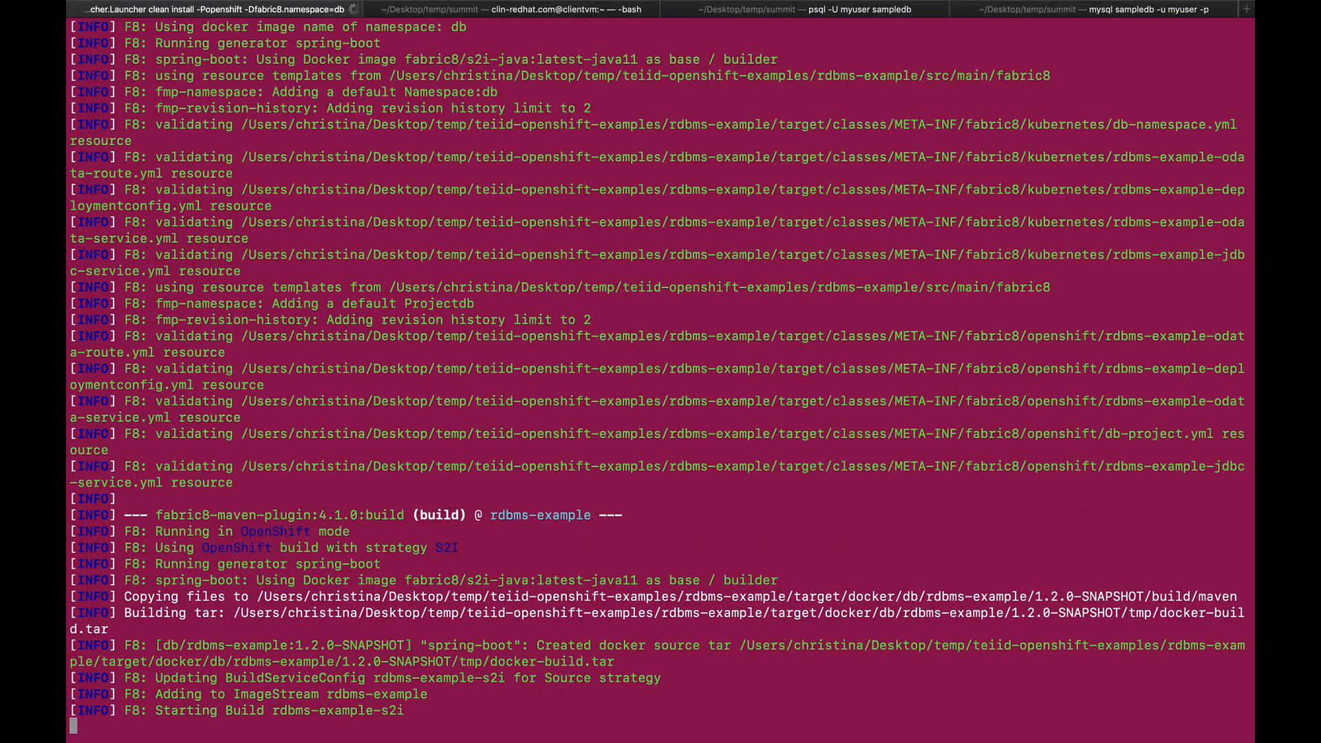
Scroll through the rdbms-example fabric8 S2I build output.
scroll("down", 3)
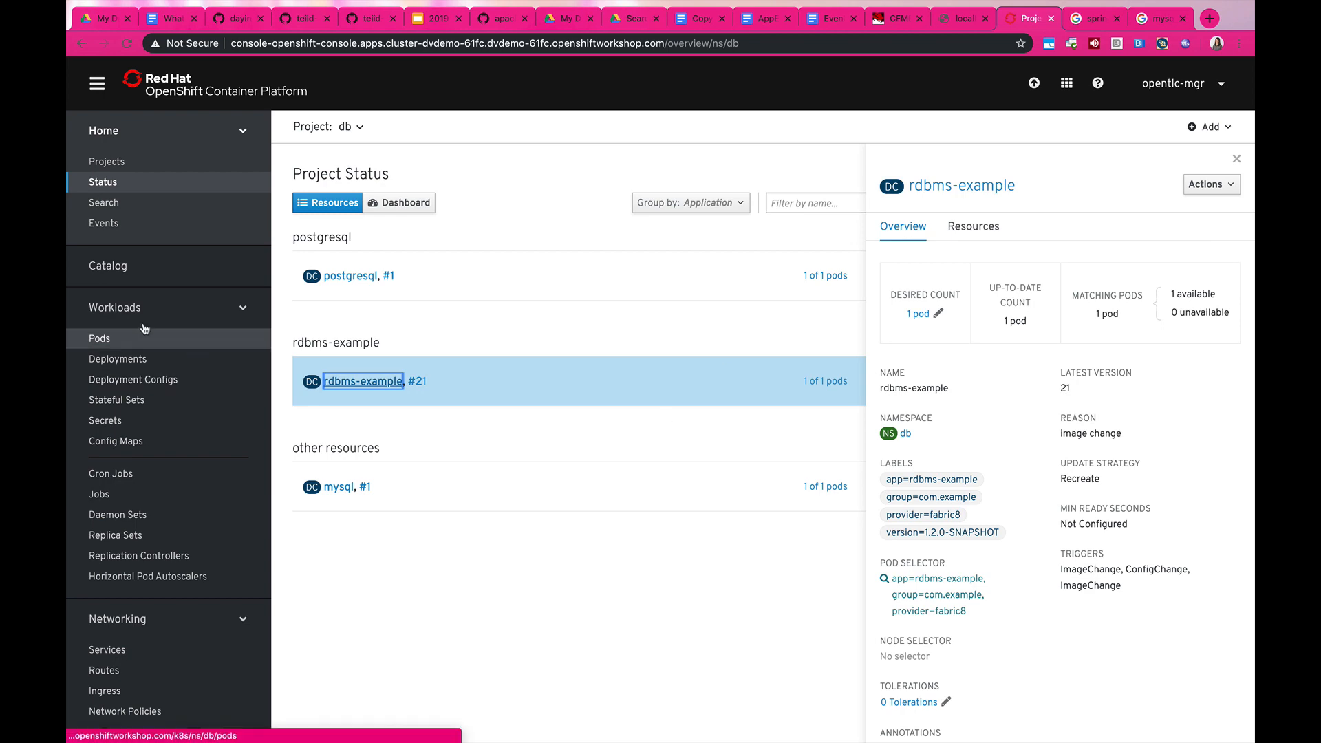
Follow the rdbms-example-odata route and load its /odata/AllZip feed, adding ?$format.
left_click(363, 380)
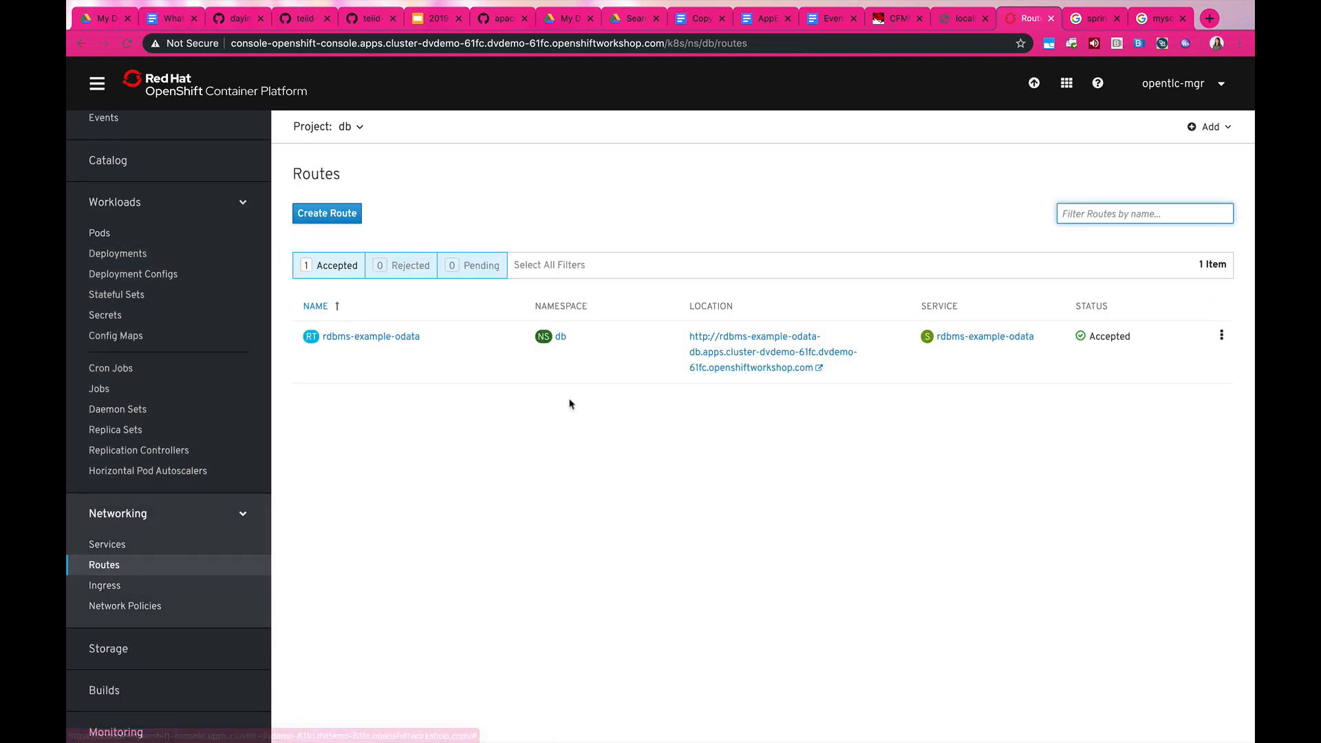
type("/odata")
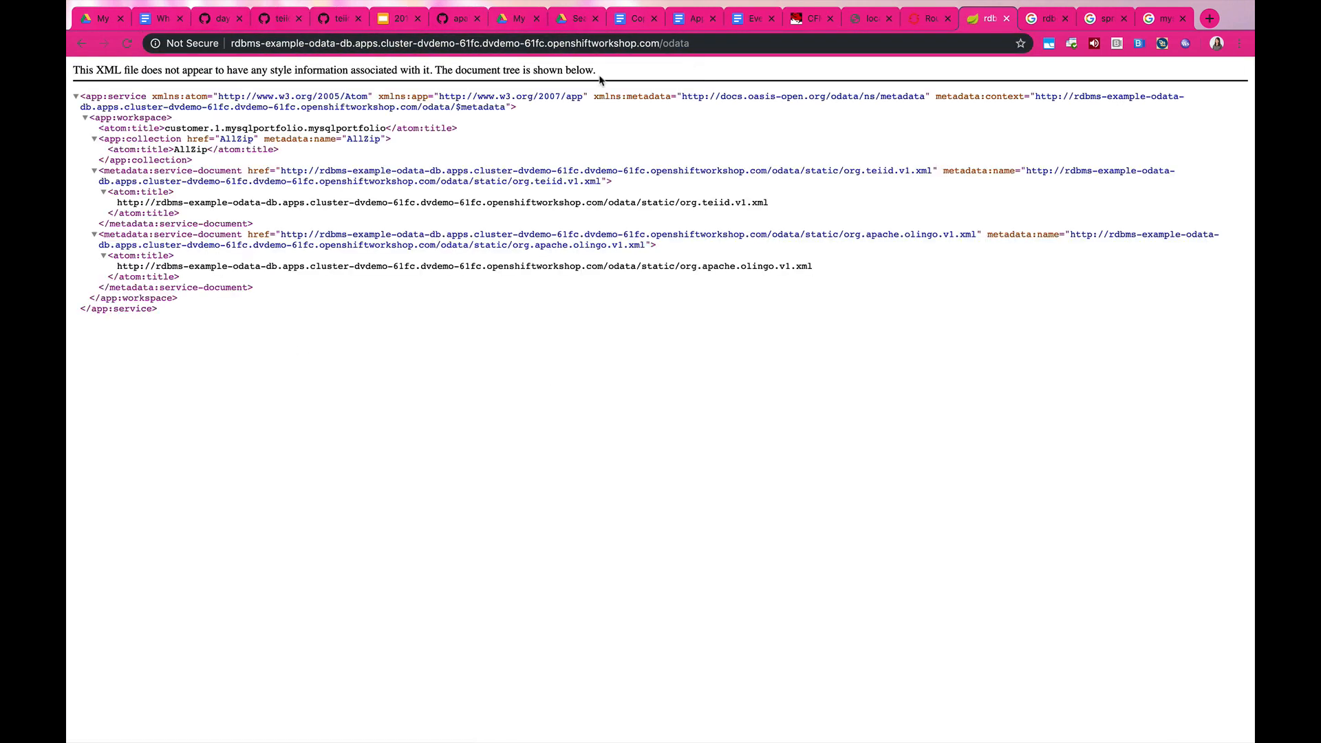
type("/AllZ")
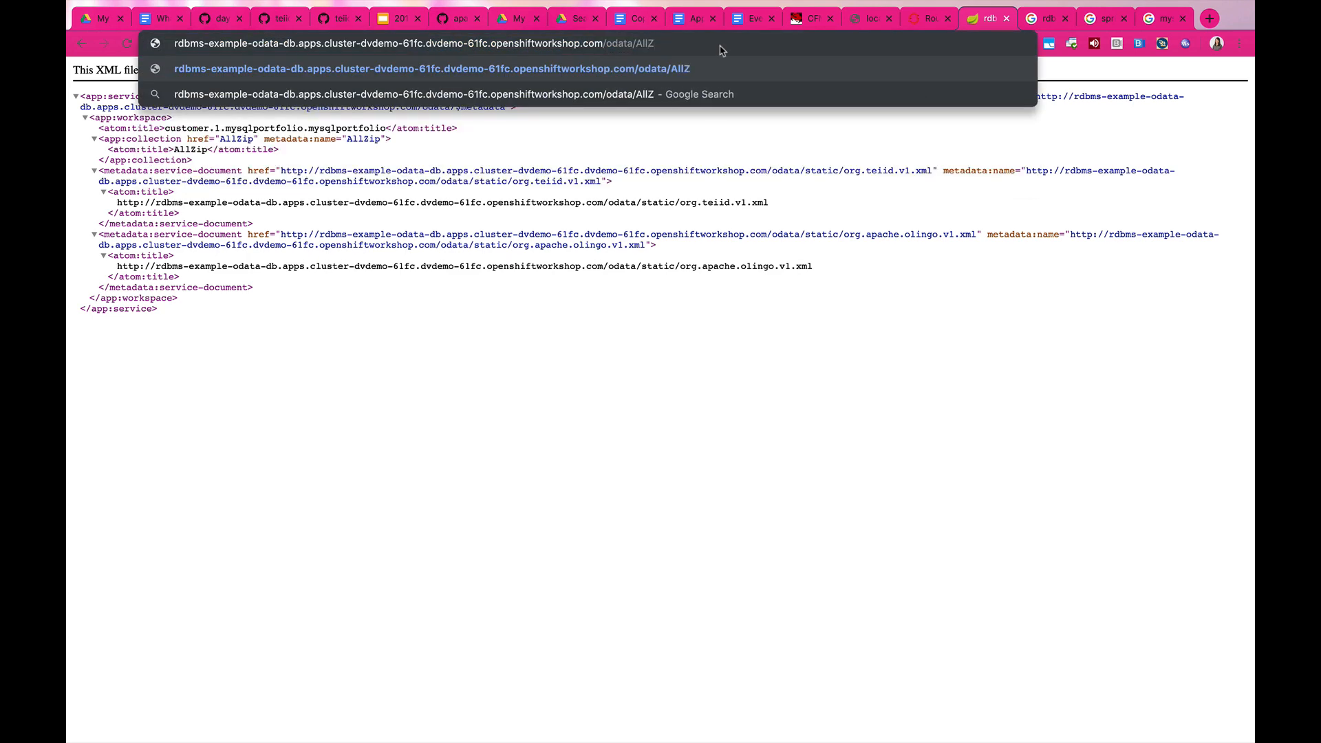
key("Enter")
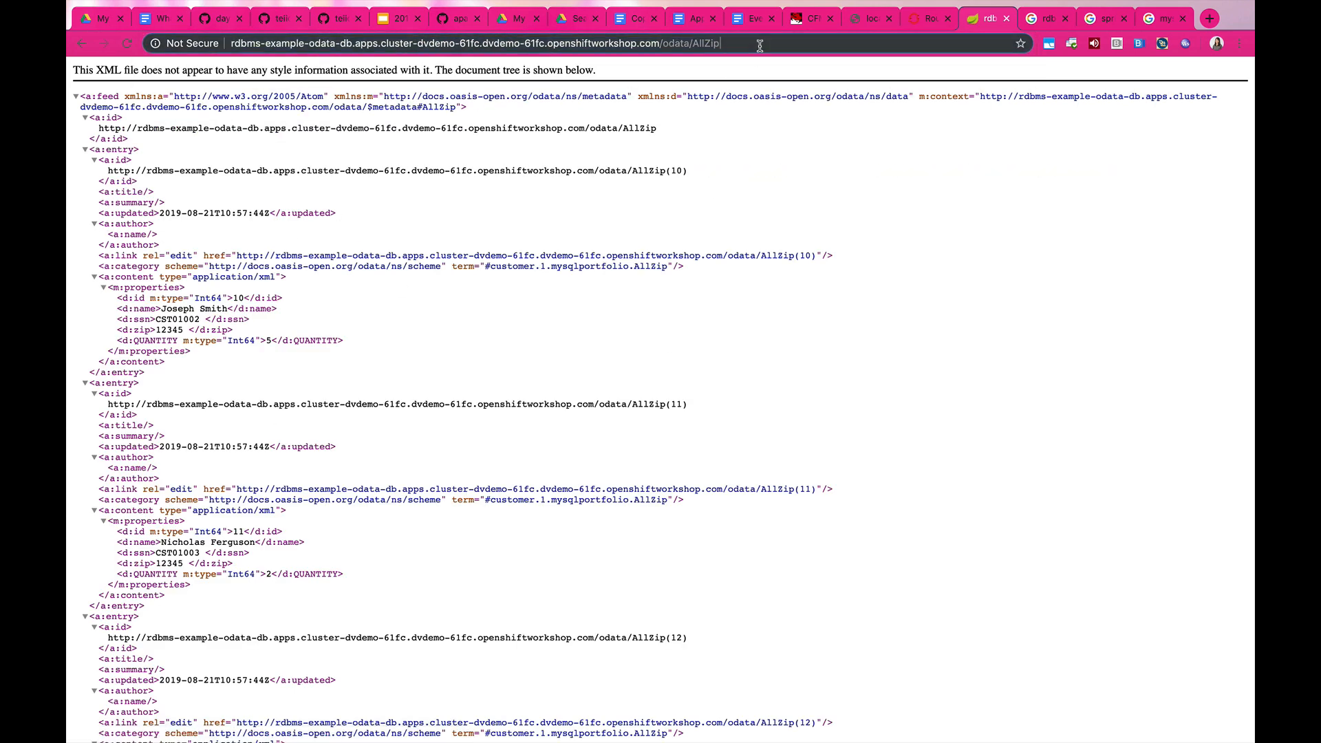
type("?$format")
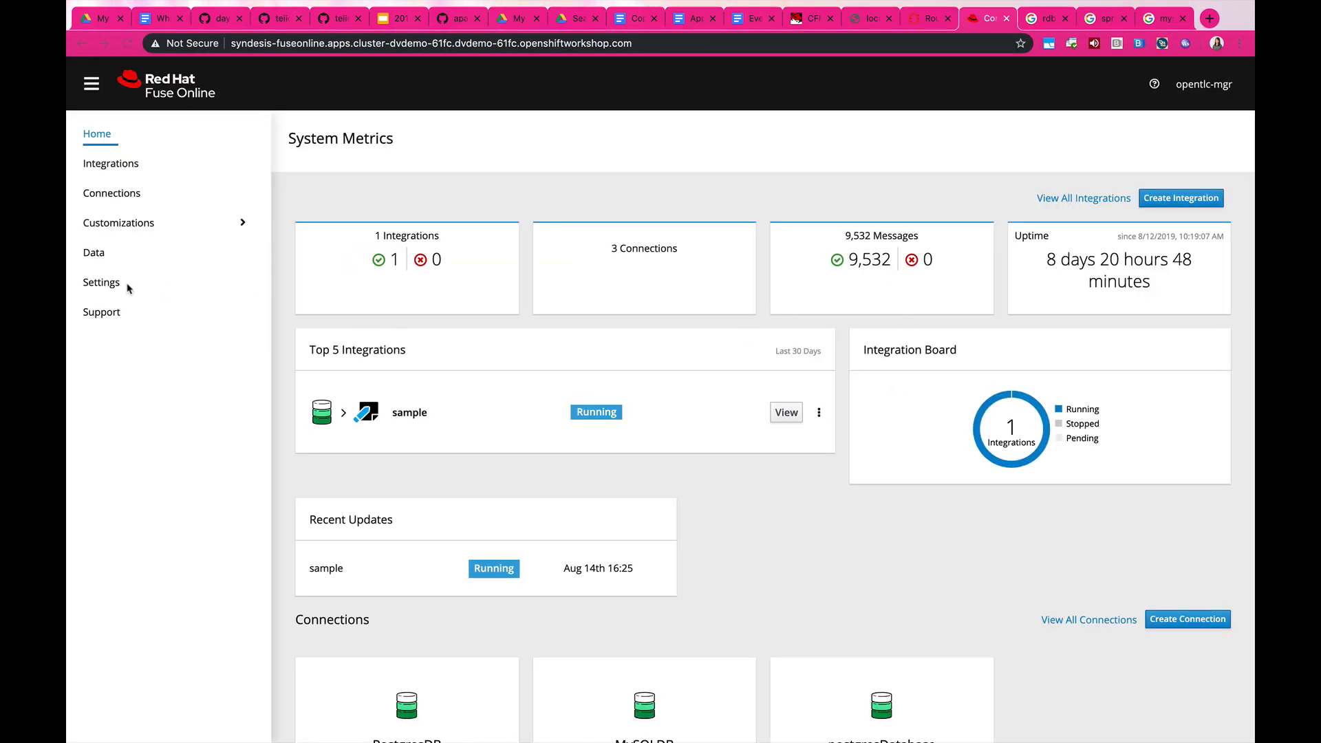
From the Data virtualizations page, start creating a new data virtualization.
left_click(94, 252)
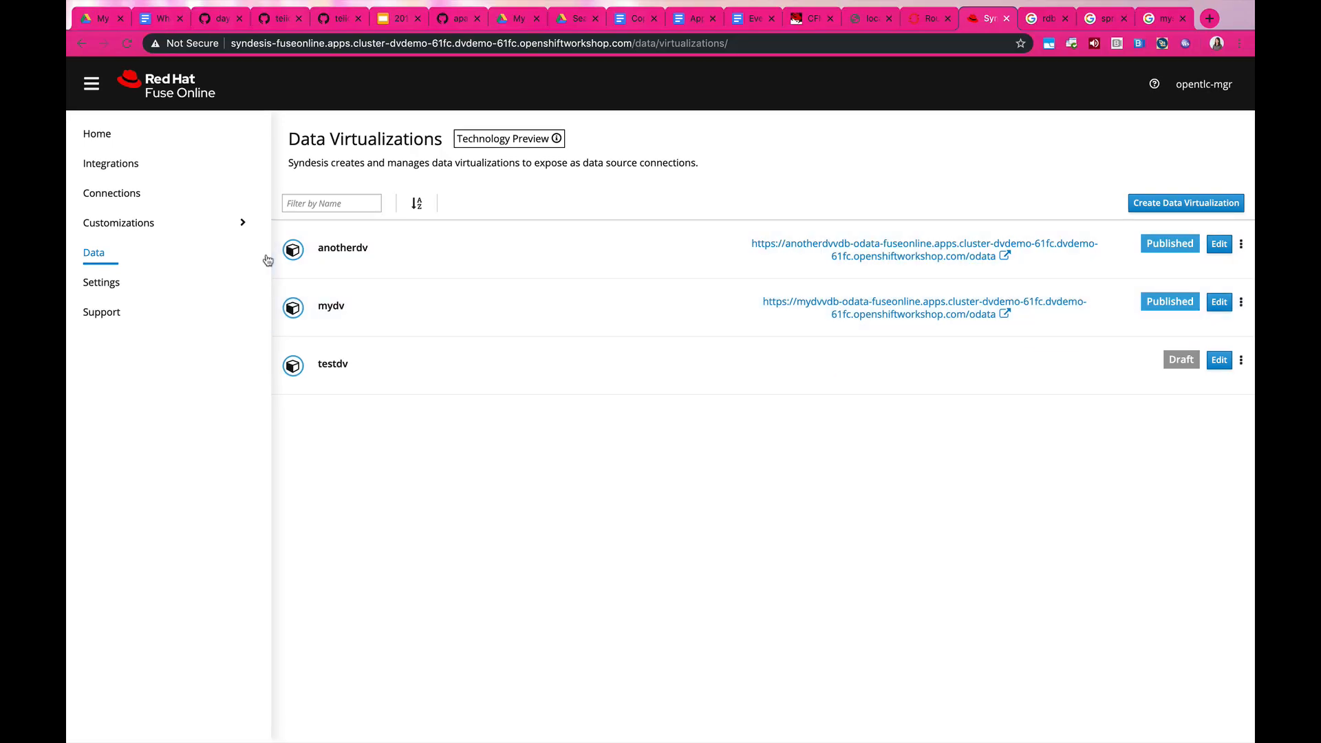
left_click(111, 193)
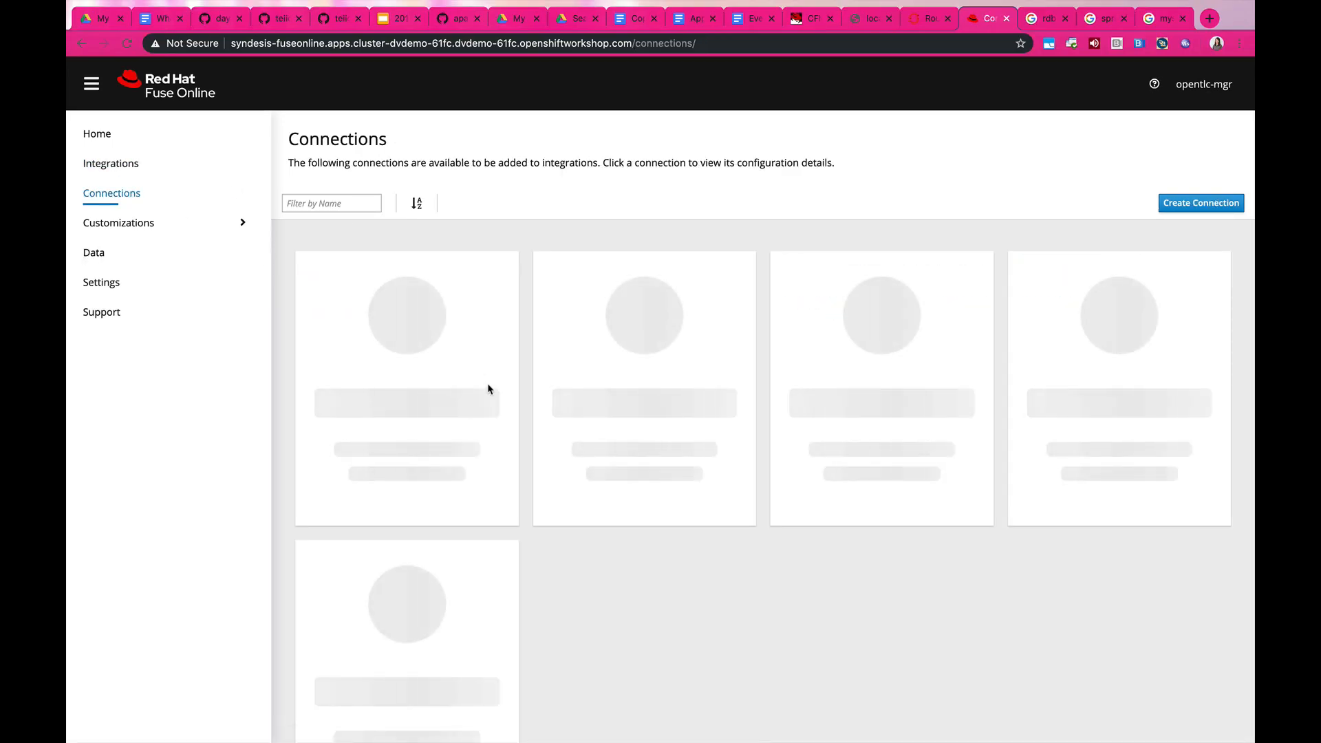
left_click(94, 252)
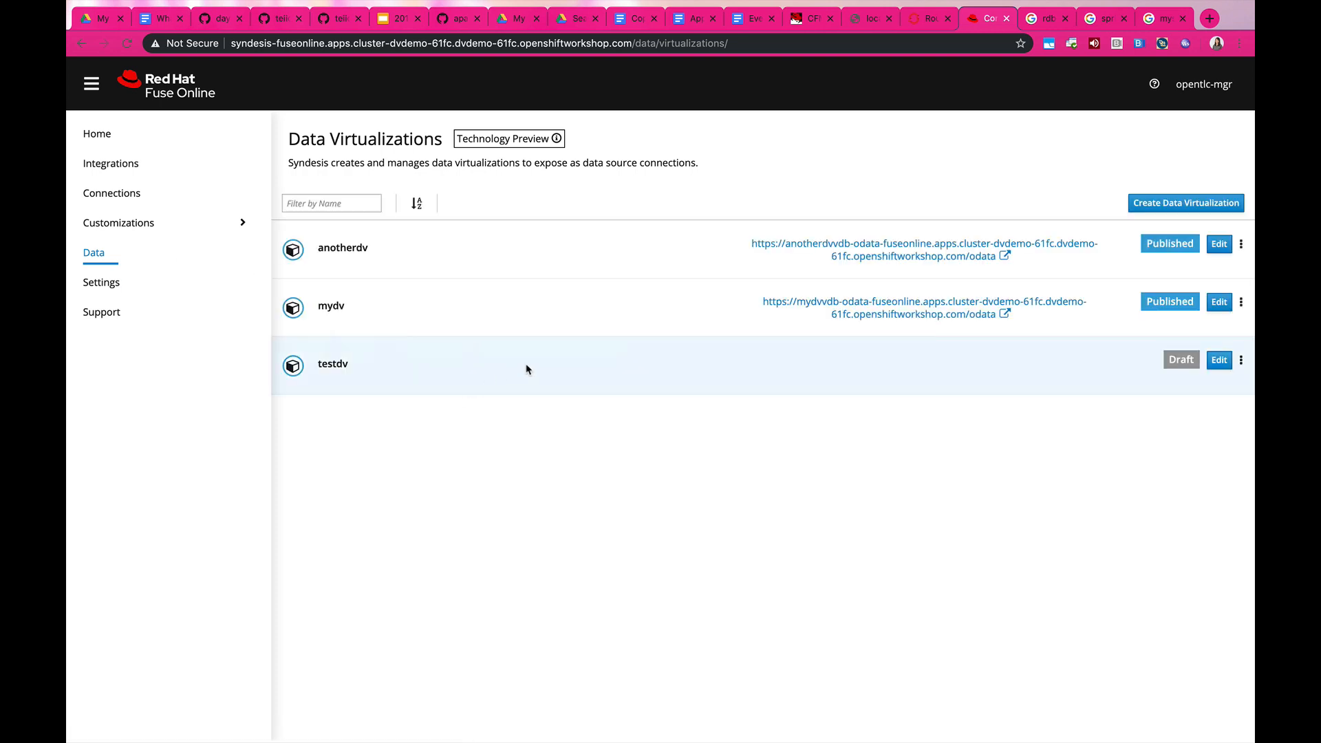
mouse_move(1186, 202)
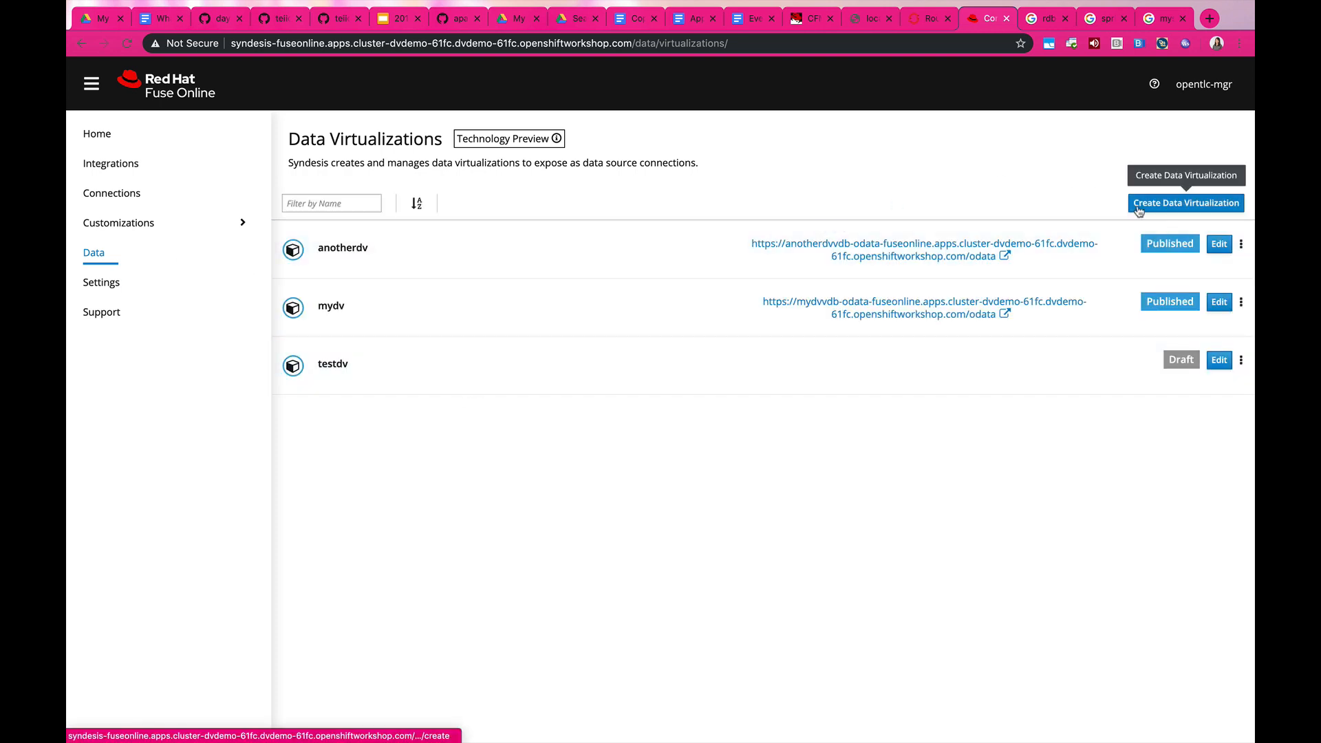
left_click(1186, 202)
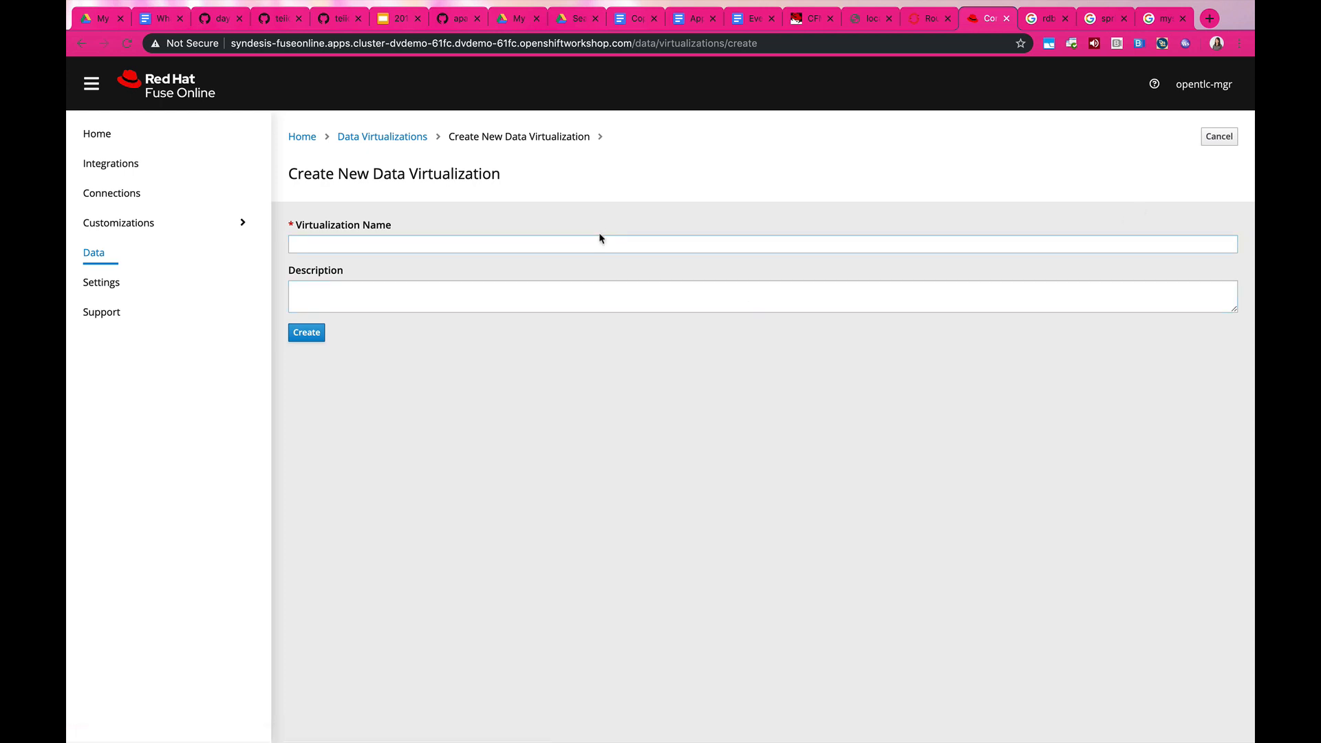
Create the 'demodv' virtualization and import the PostgresDB_winelist table into it.
left_click(762, 244)
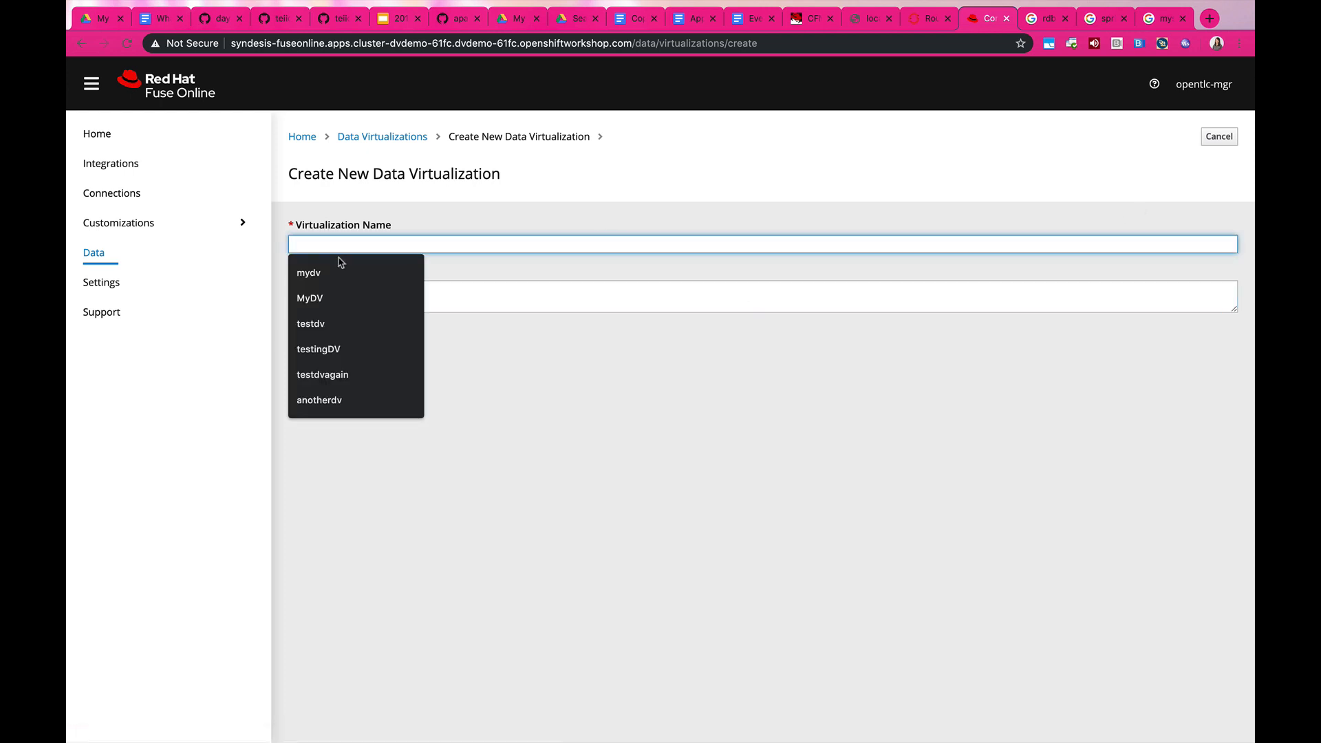
type("demodv")
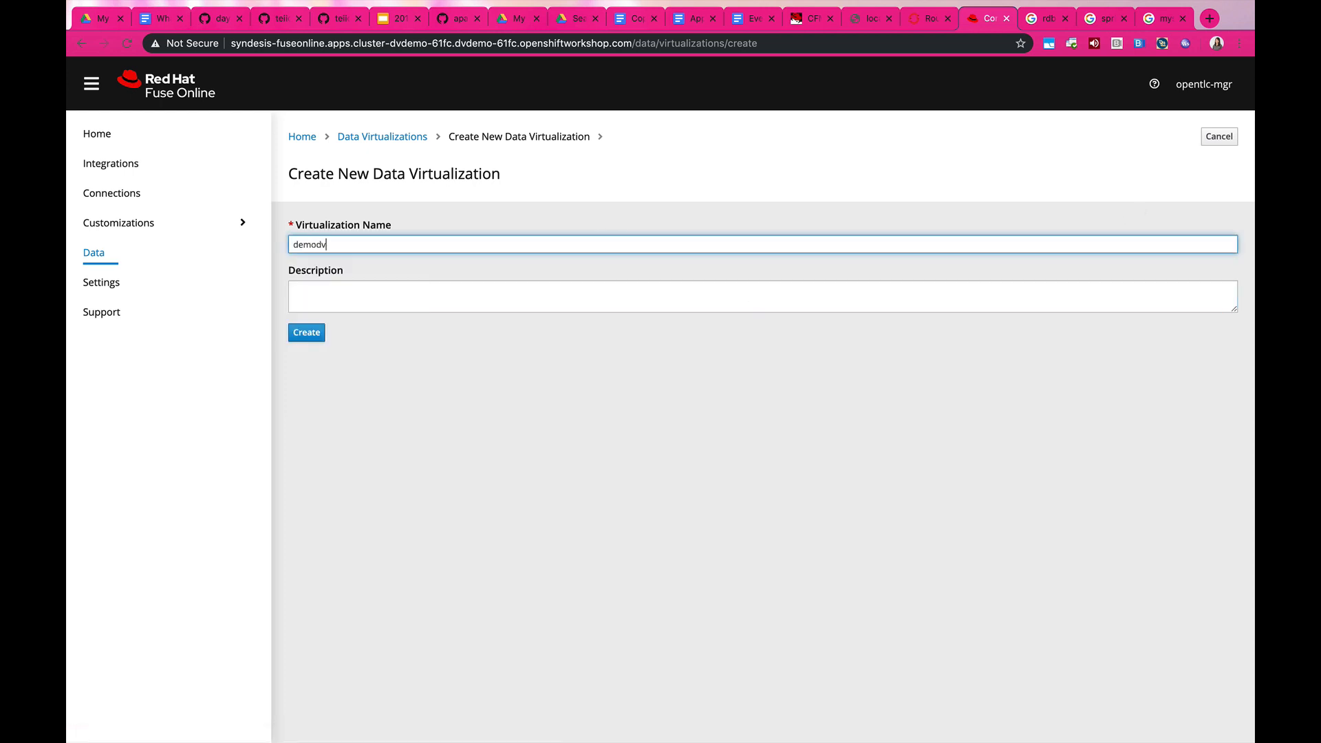
left_click(305, 332)
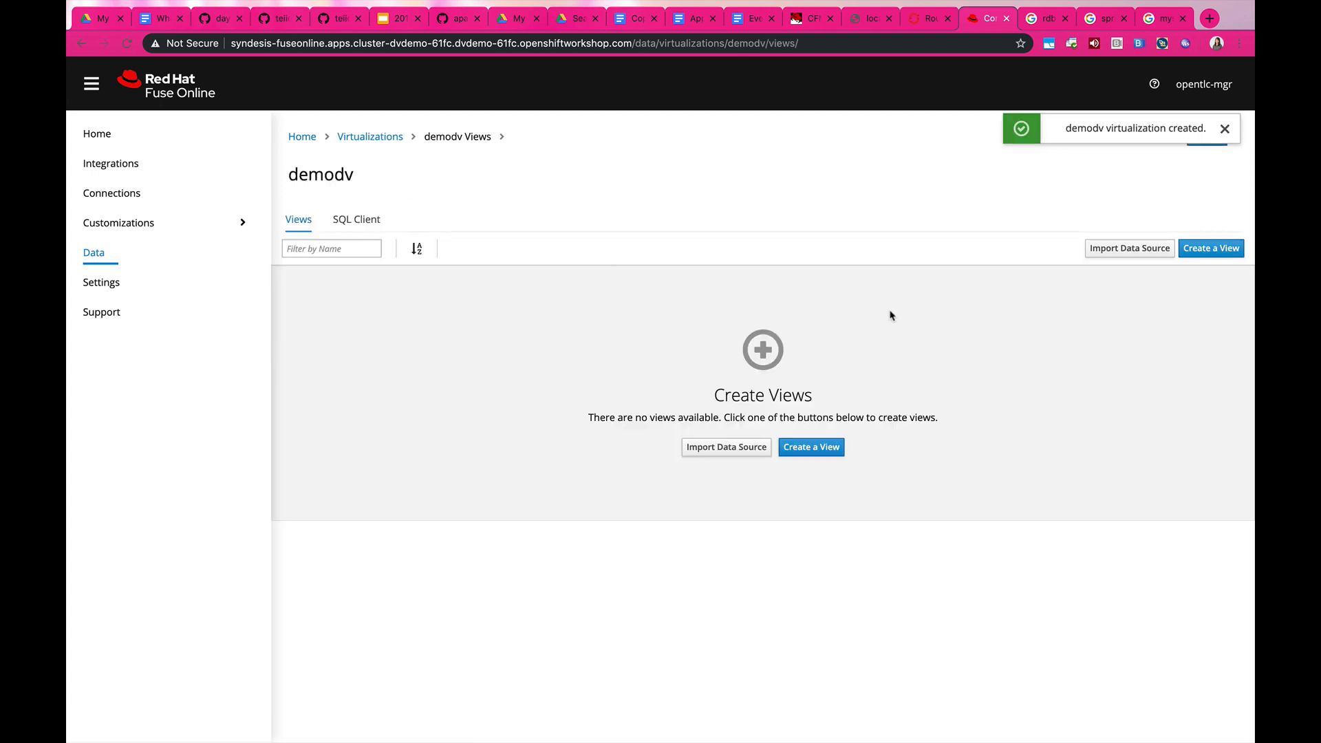
mouse_move(835, 377)
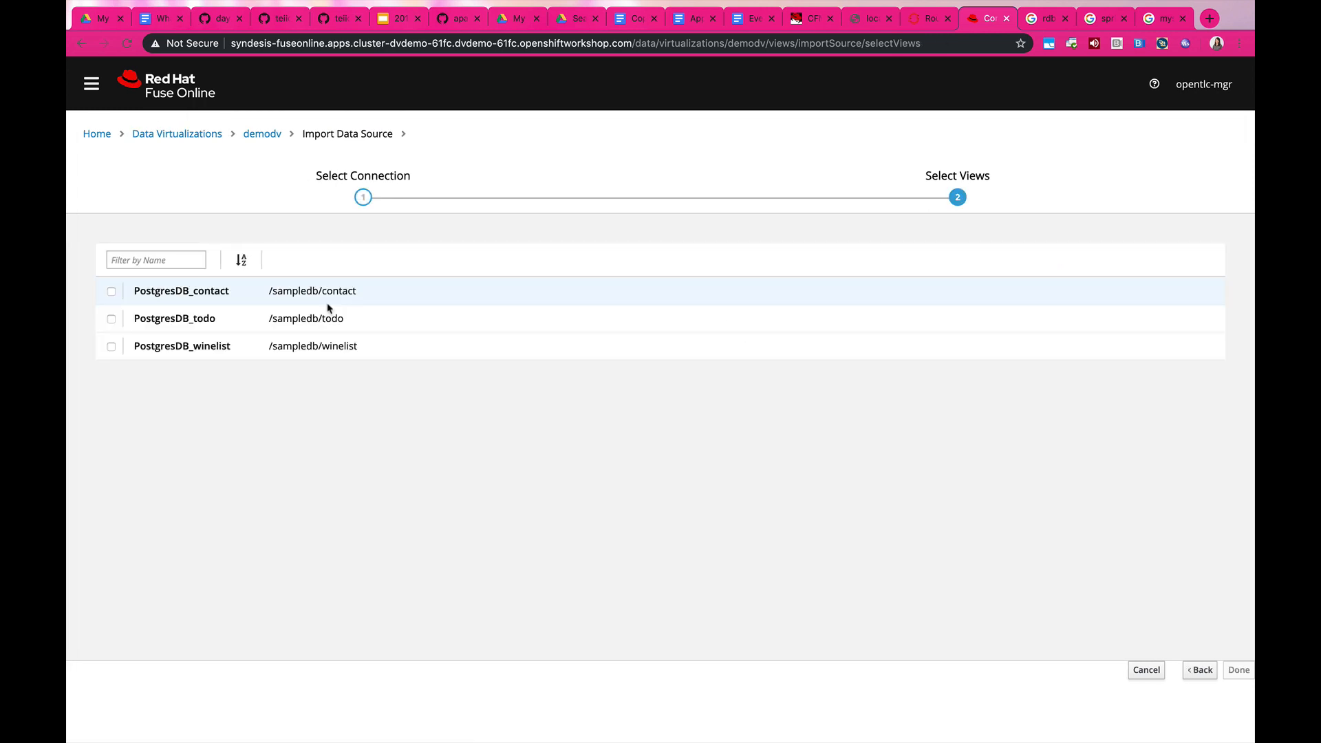
left_click(111, 346)
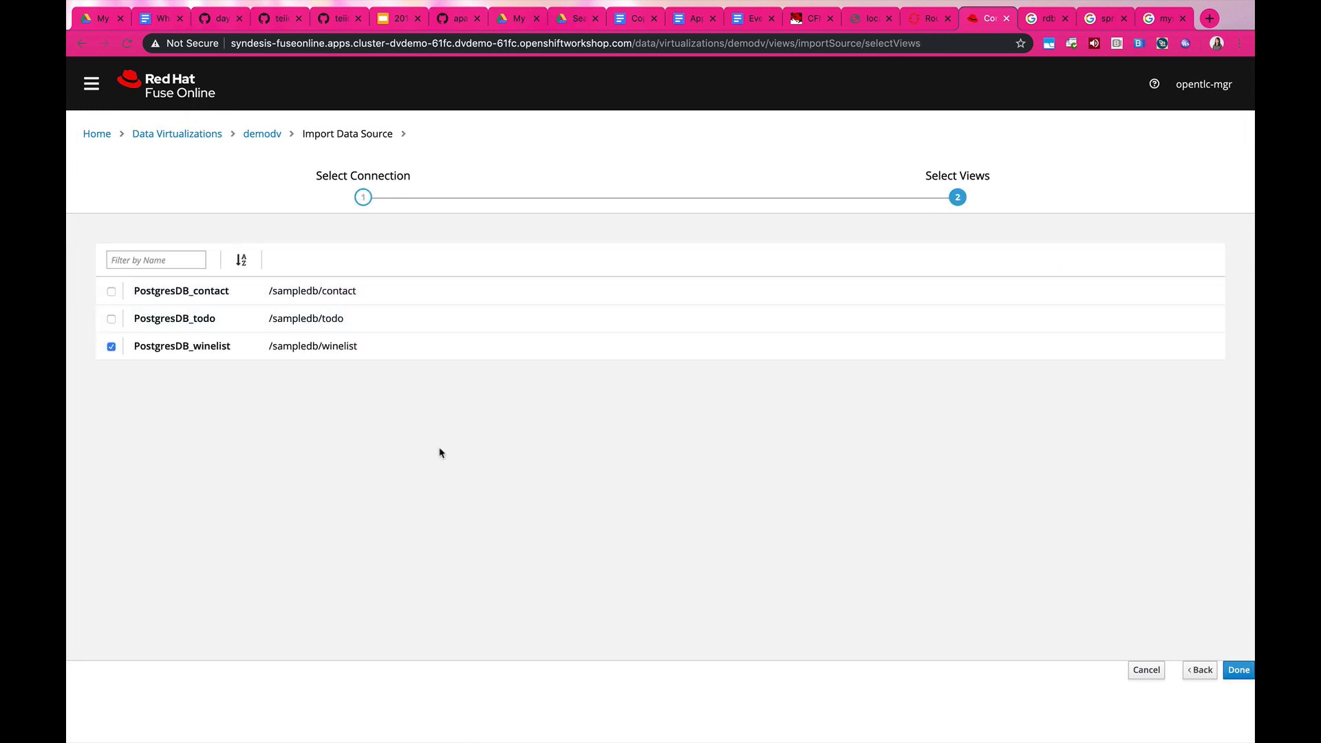
left_click(1239, 670)
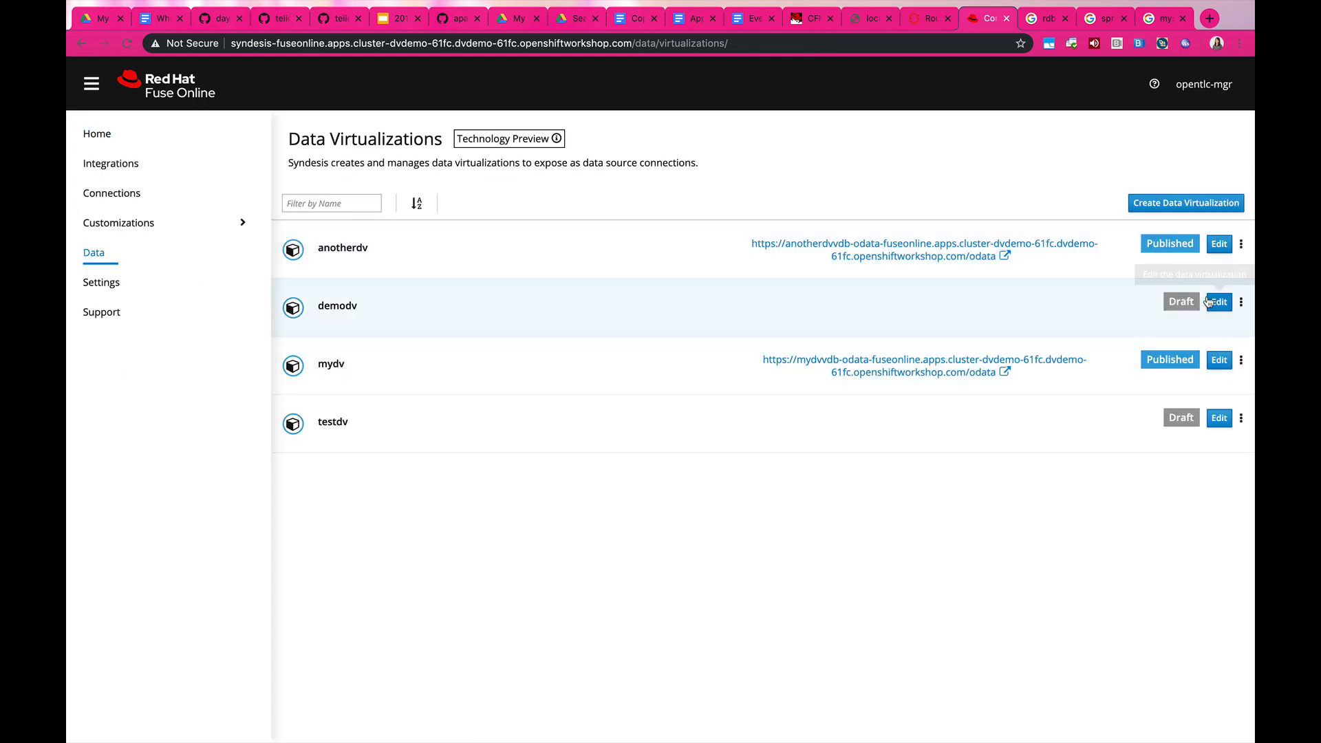
Open demodv's OData service and load the PostgresDB_winelist feed.
left_click(1240, 301)
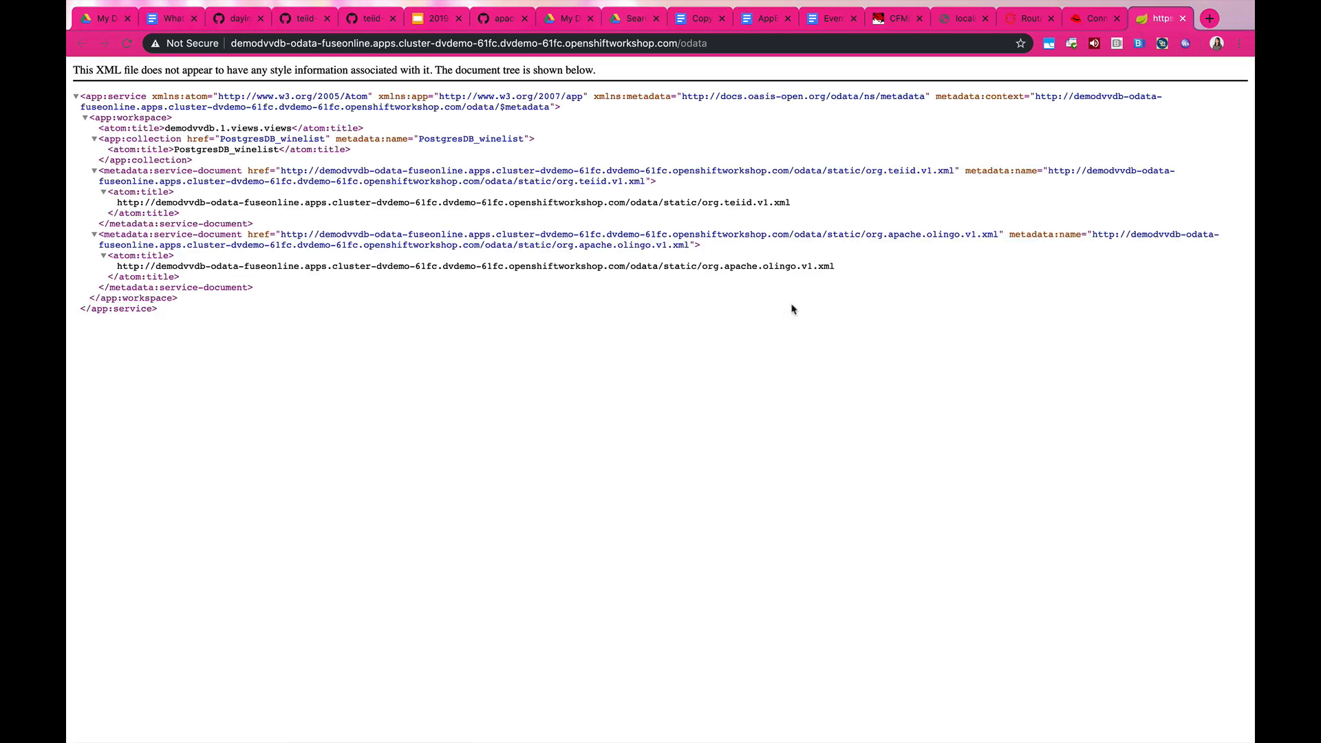
double_click(224, 149)
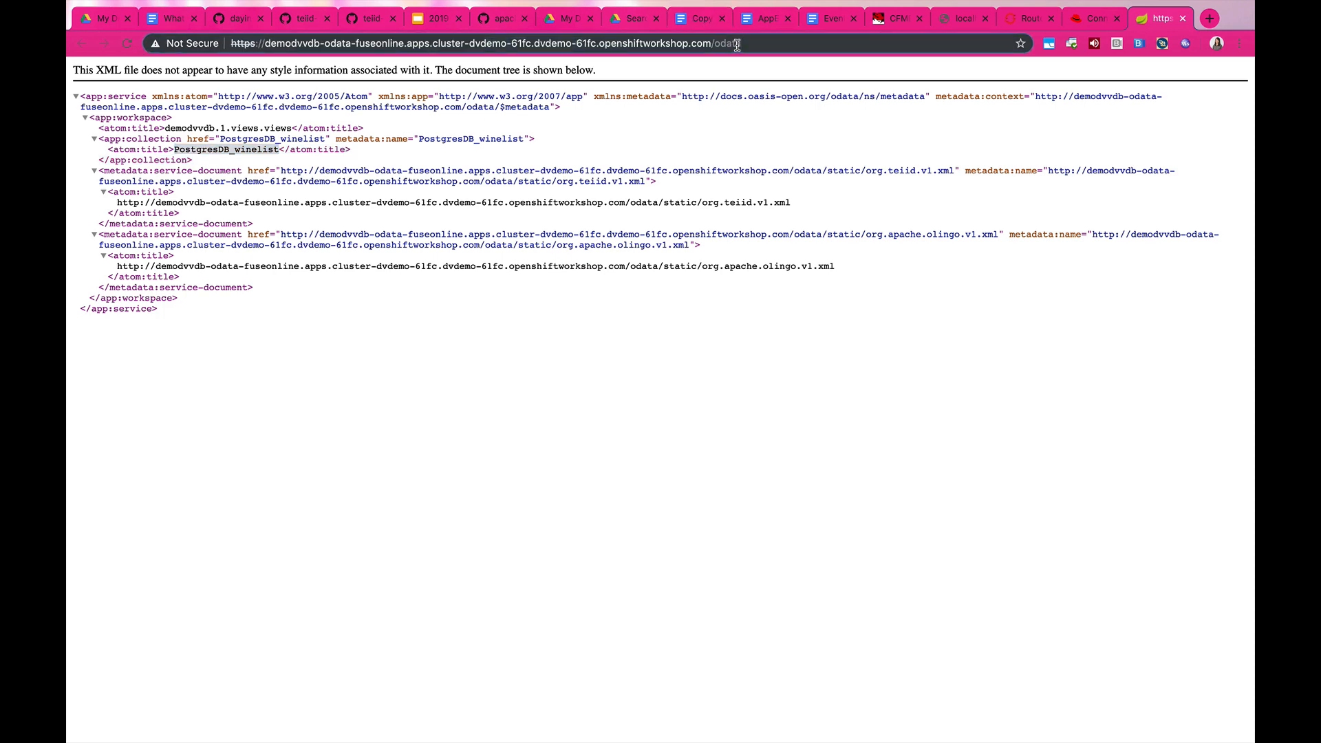
left_click(245, 150)
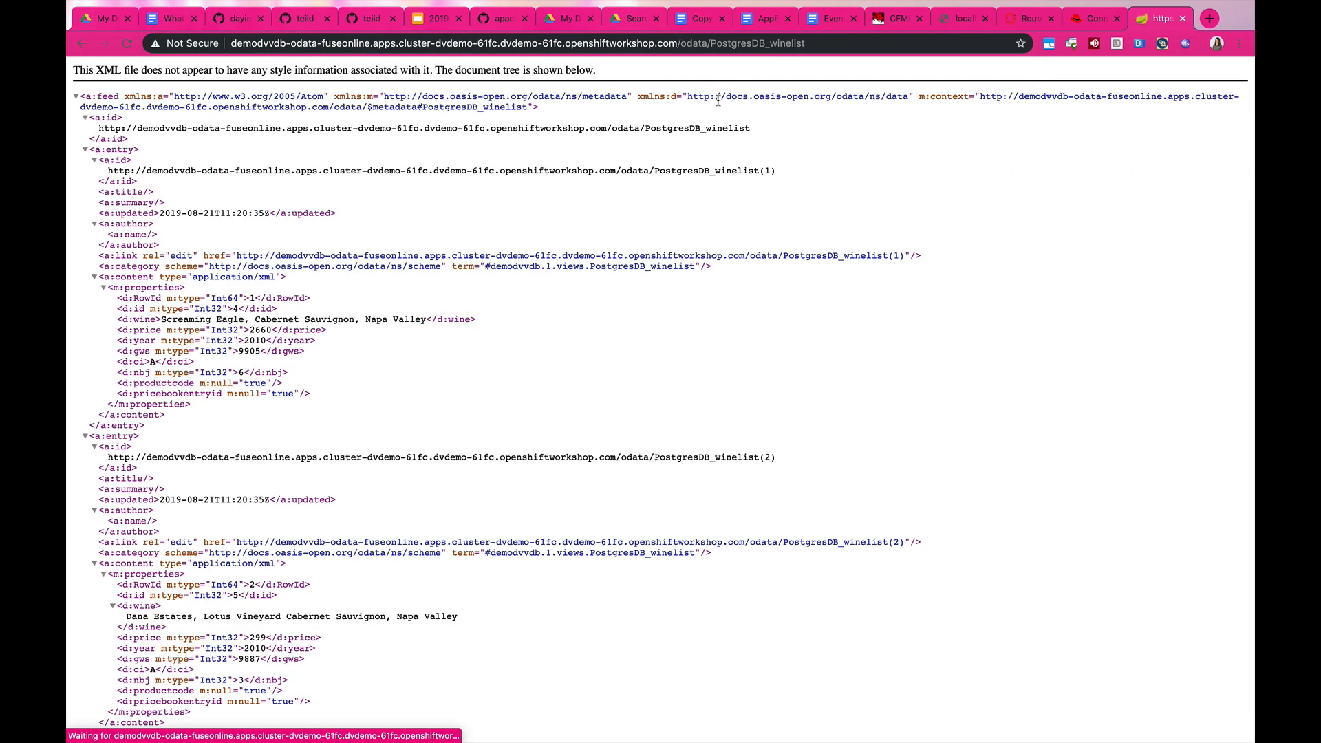